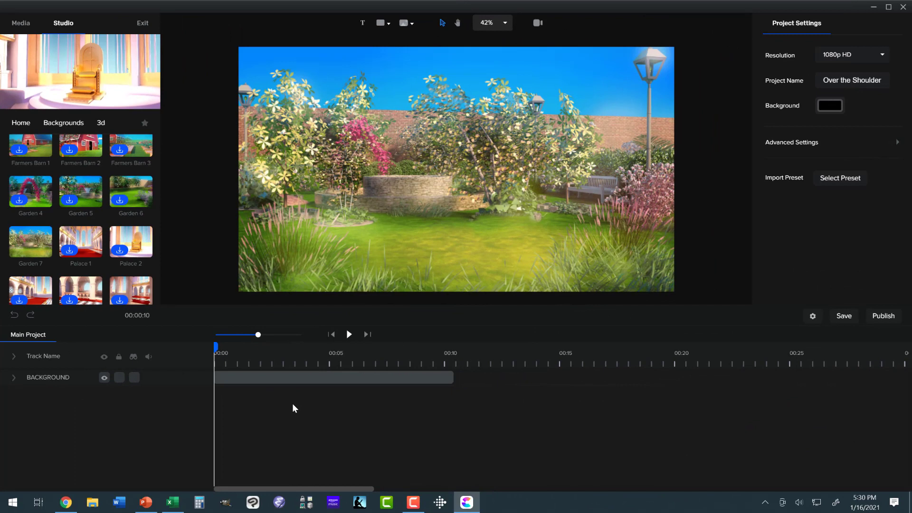
mouse_move(312, 332)
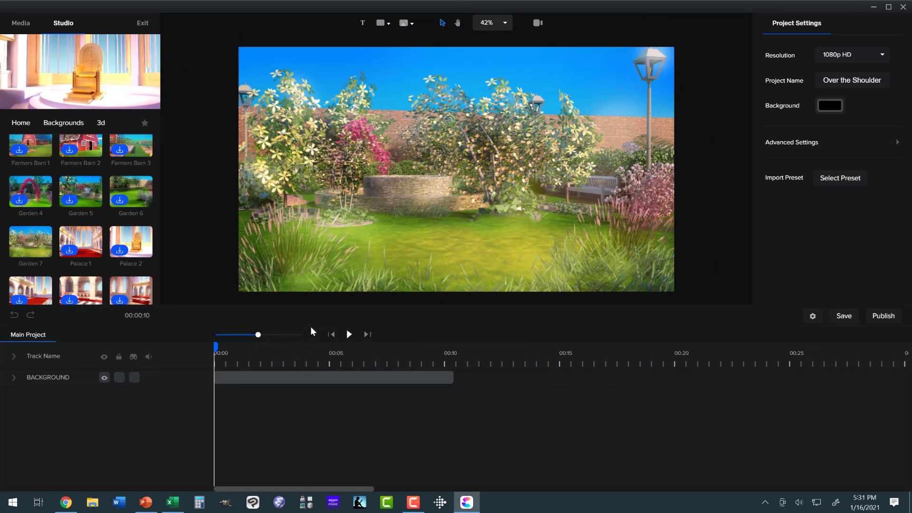
mouse_move(118, 103)
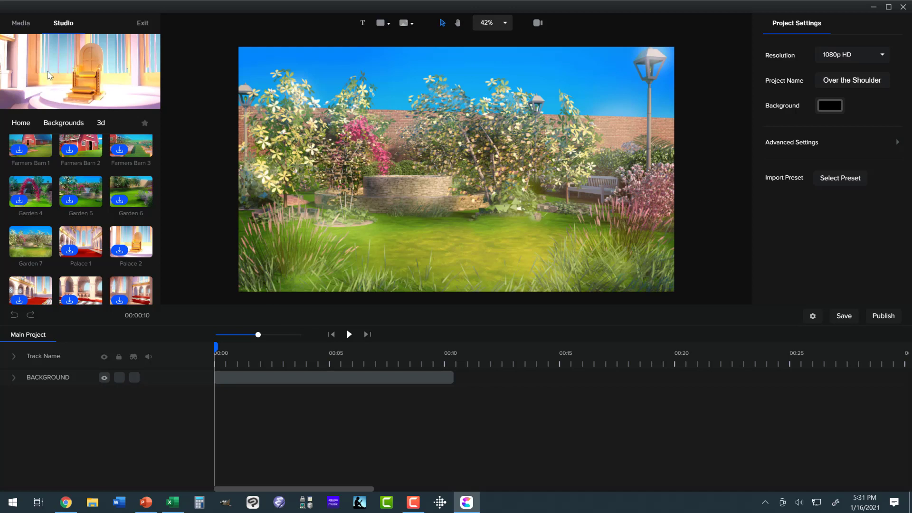
mouse_move(16, 116)
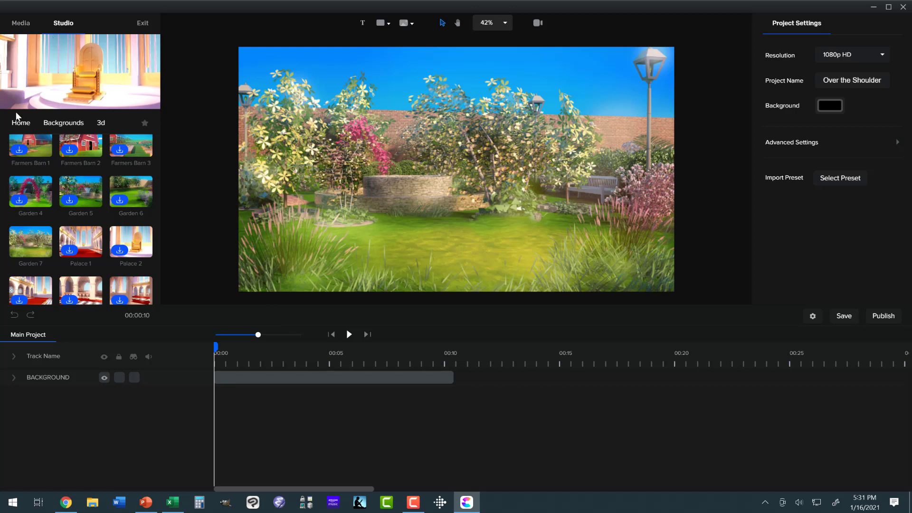
Step: Return to Home, open the Characters library and scroll through the people thumbnails
click(21, 122)
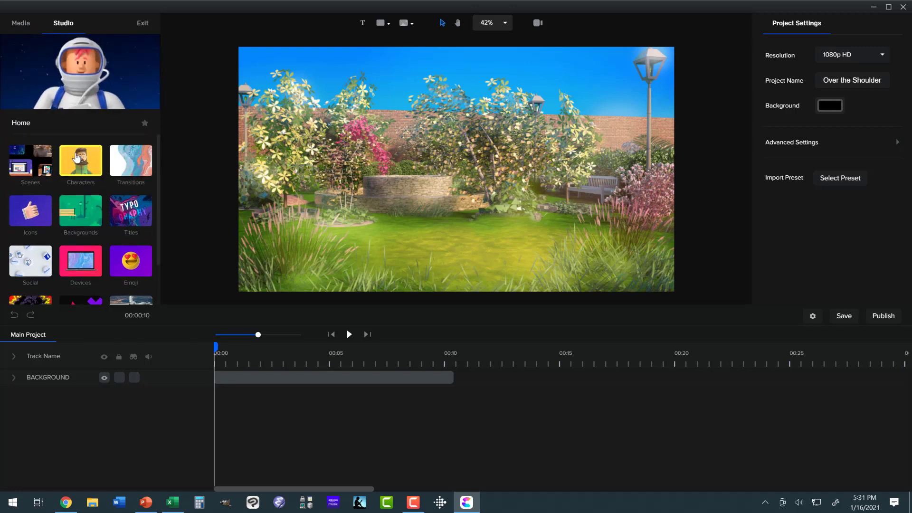
click(80, 164)
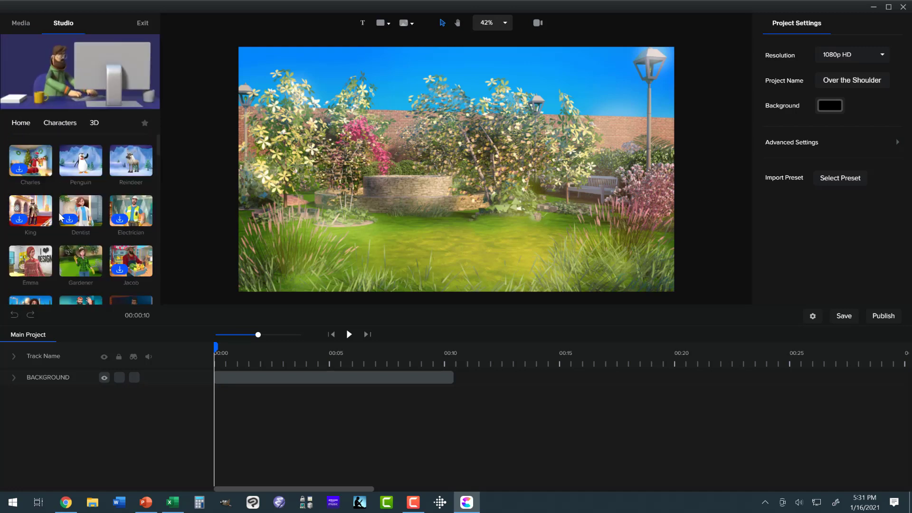
scroll(down, 3)
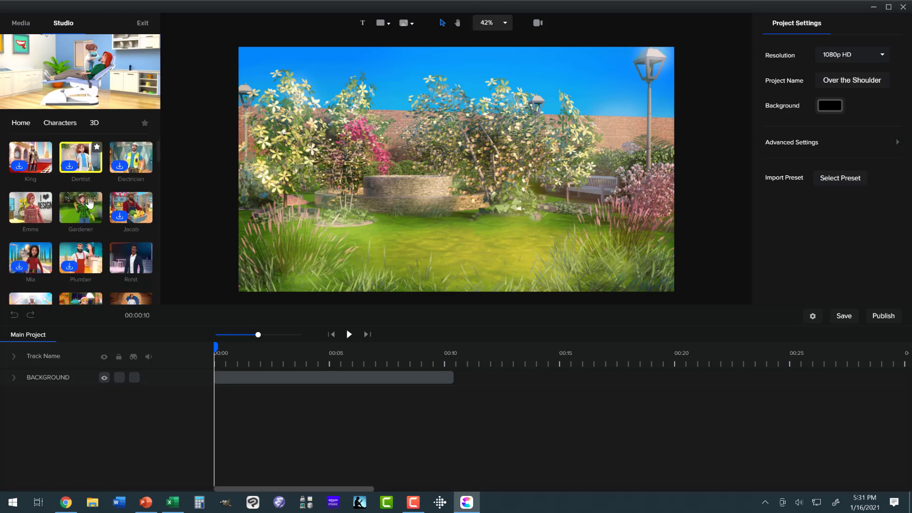
scroll(down, 3)
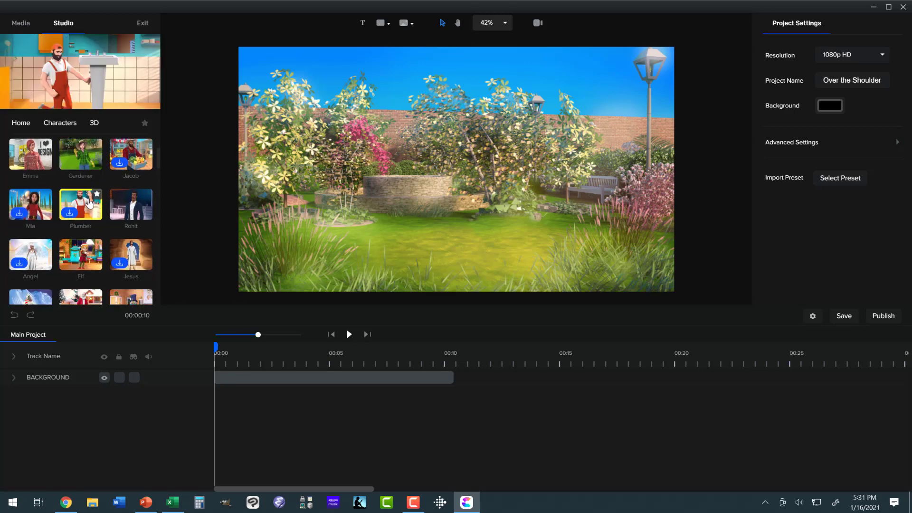
scroll(down, 3)
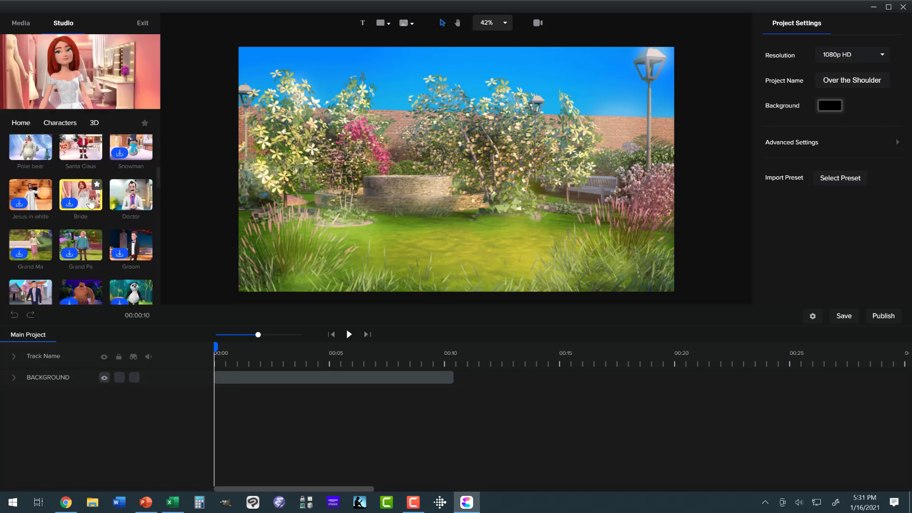
scroll(down, 3)
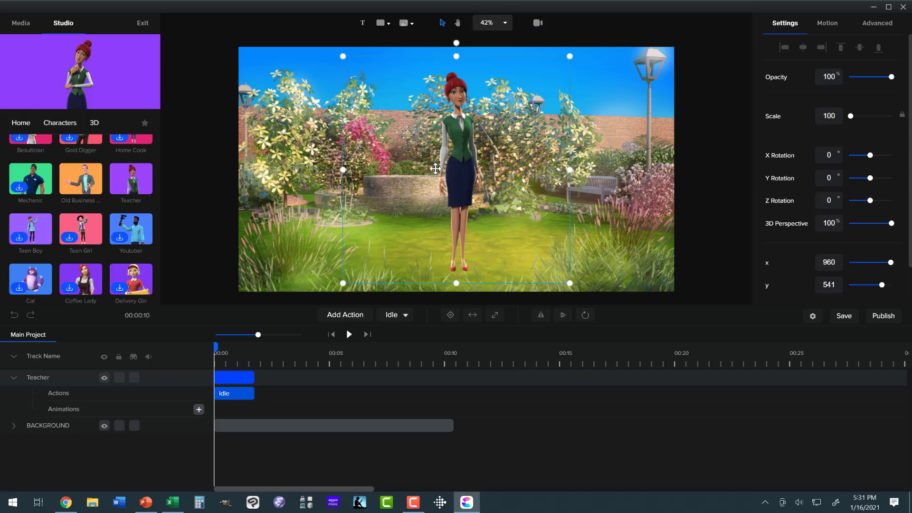
Step: Drag the Teacher to the left, add Old Business Man and drag him to the right
drag(435, 169, 329, 183)
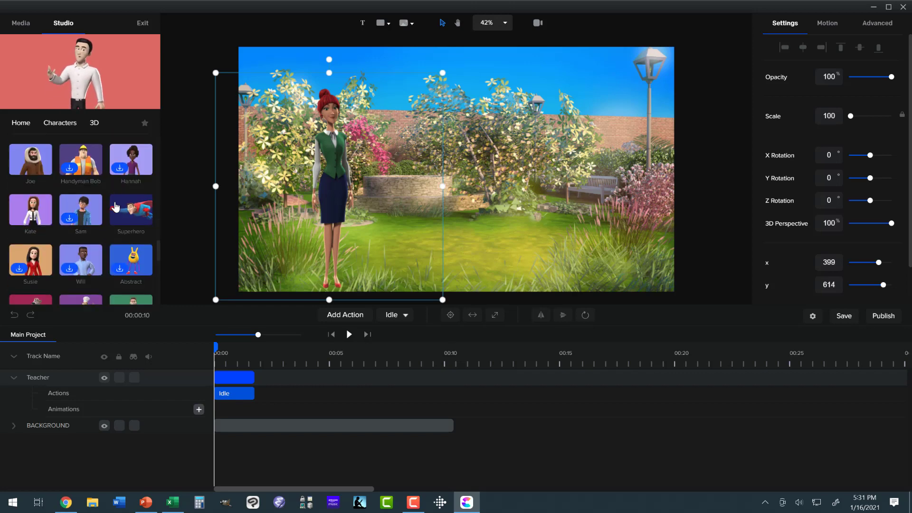
scroll(down, 3)
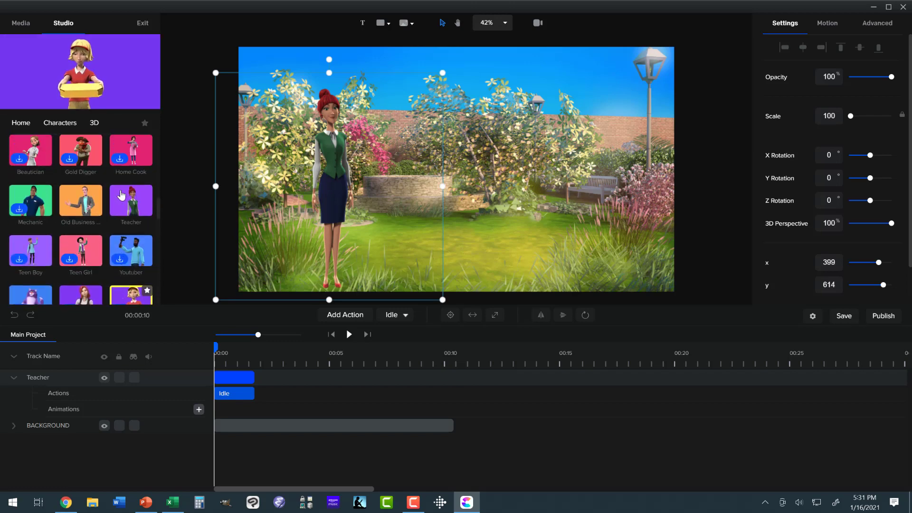
click(80, 200)
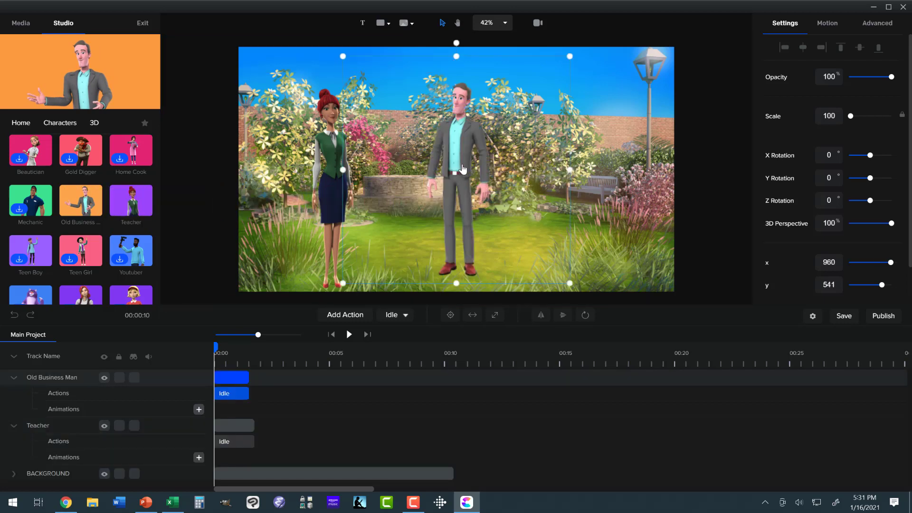
drag(460, 169, 524, 160)
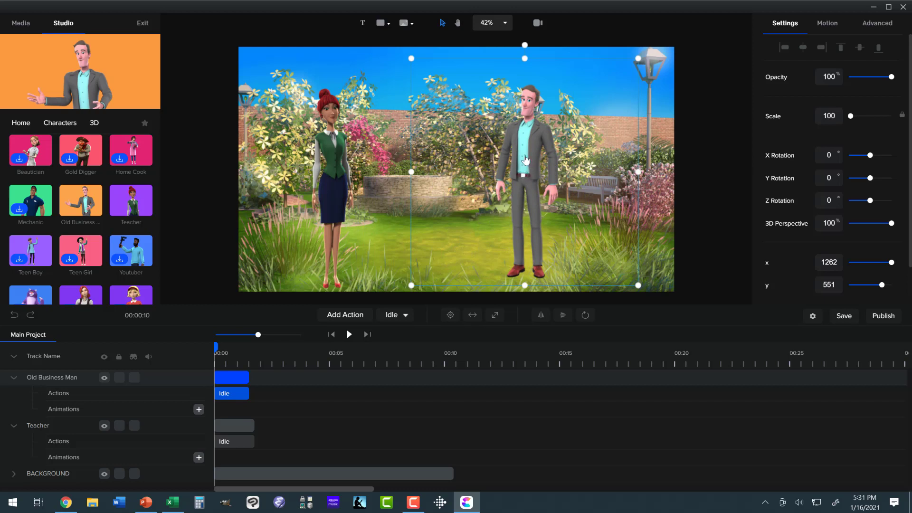
mouse_move(329, 185)
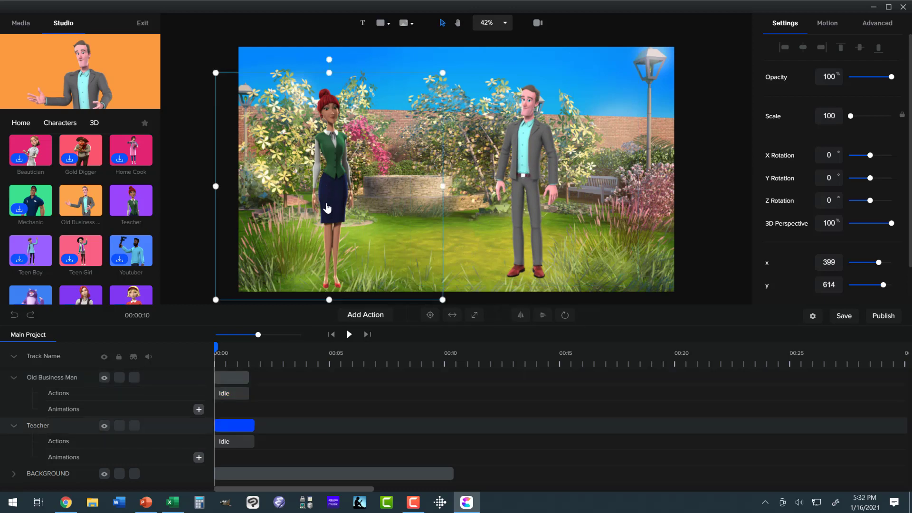
Step: Change the Teacher's Idle action clip to Working On Pc
click(233, 426)
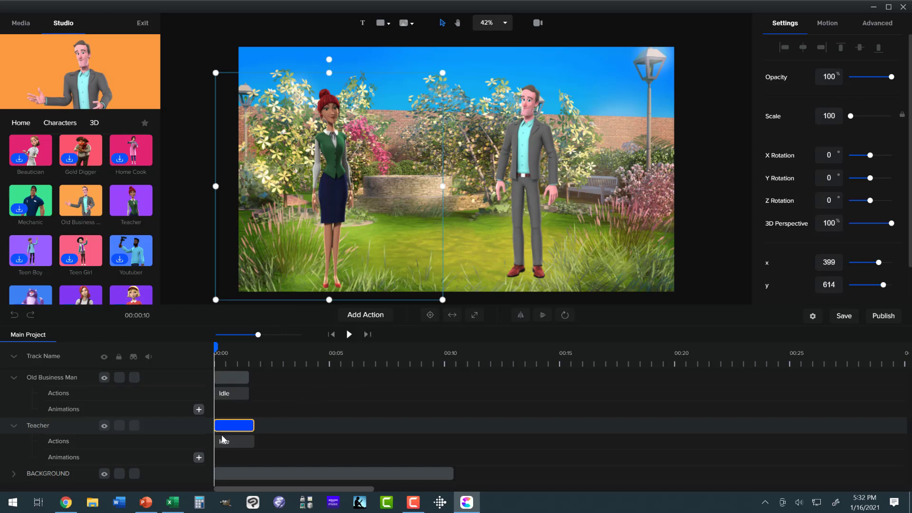
click(234, 441)
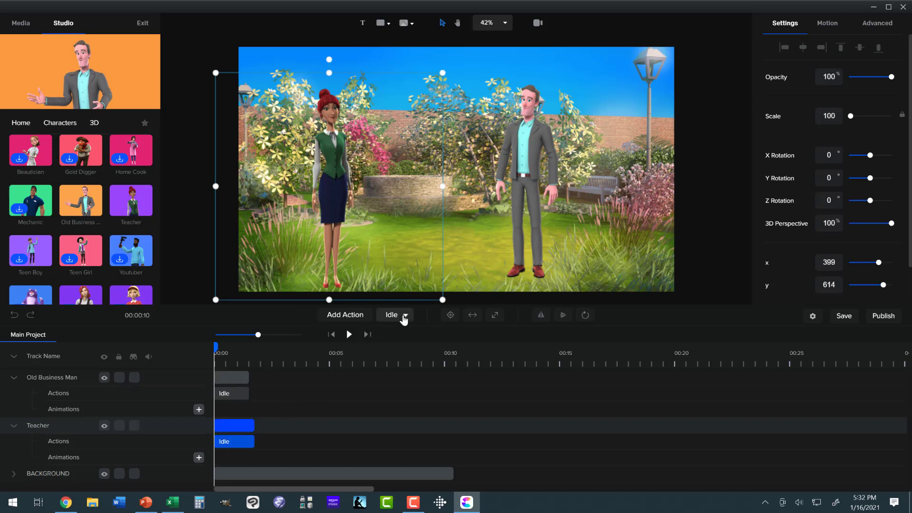
click(394, 314)
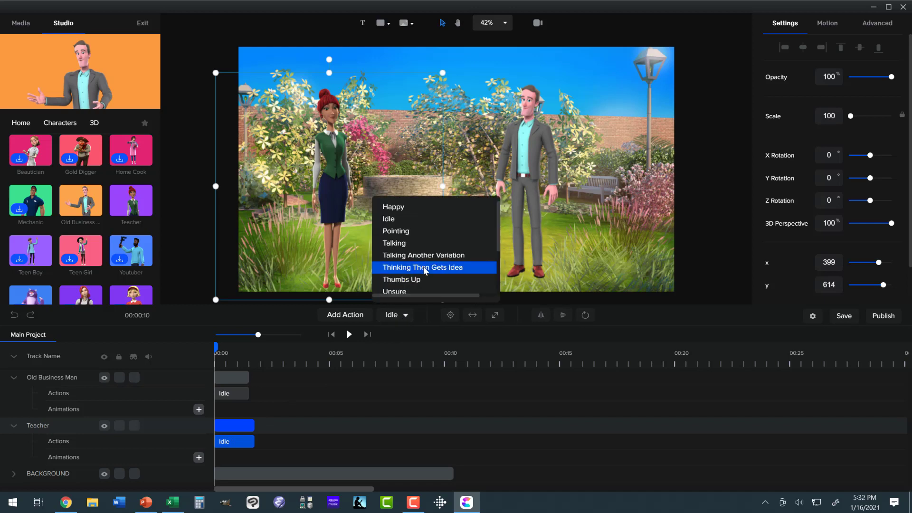
scroll(down, 3)
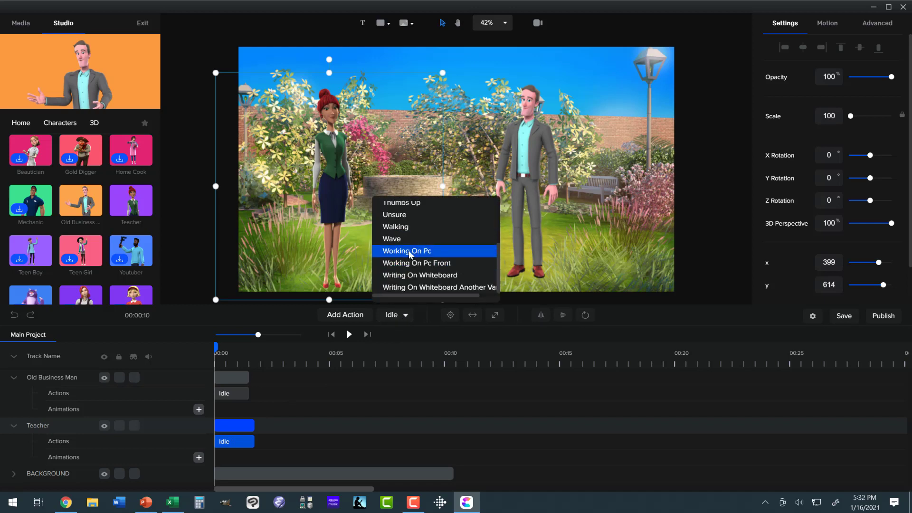
click(405, 251)
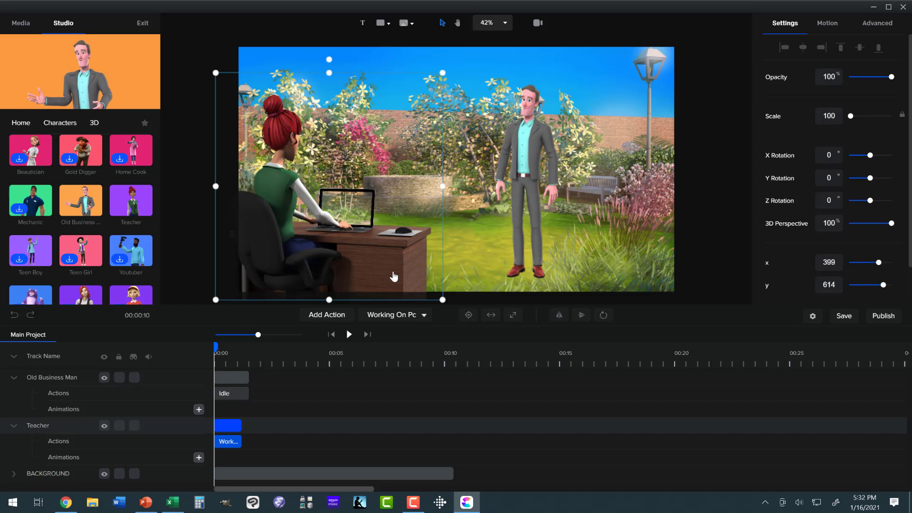
mouse_move(435, 298)
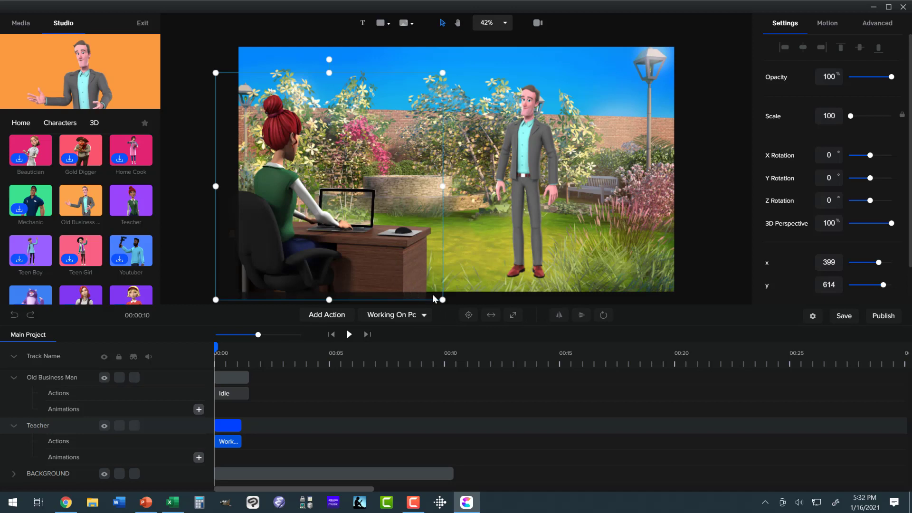
Step: Zoom out to 10%, scale the Teacher to about 254 and move her to the lower-left foreground
click(492, 22)
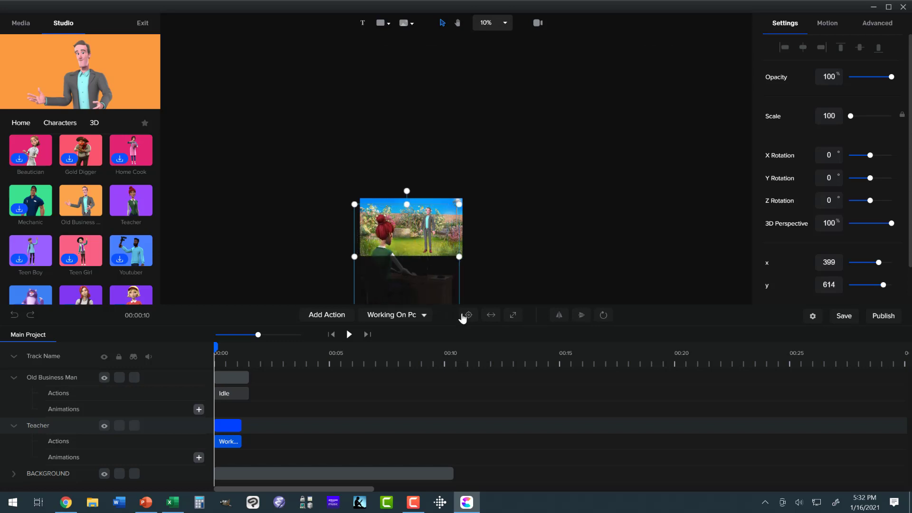
drag(353, 205, 333, 183)
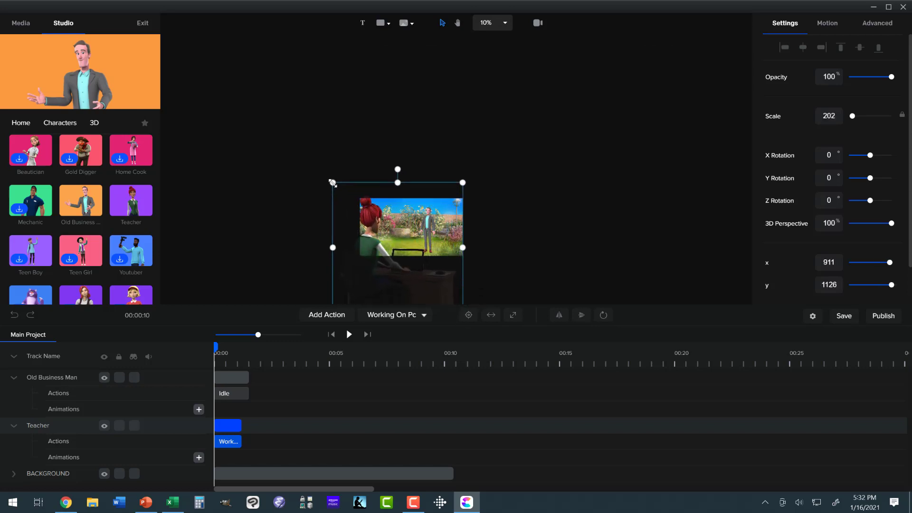
drag(332, 183, 343, 204)
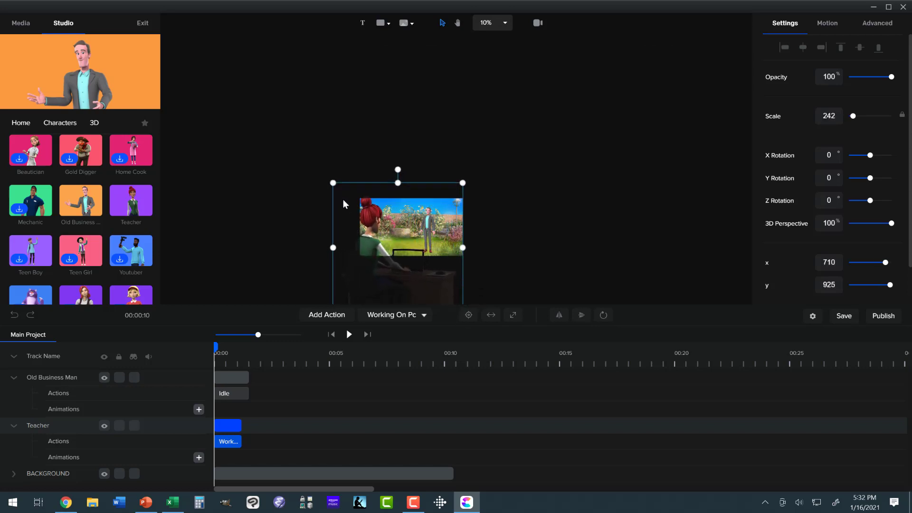
drag(397, 227, 401, 221)
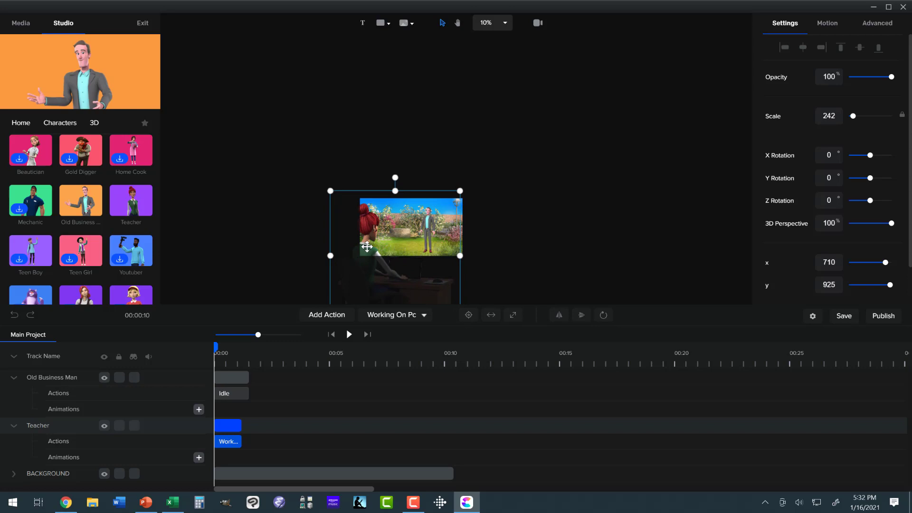
drag(366, 246, 329, 196)
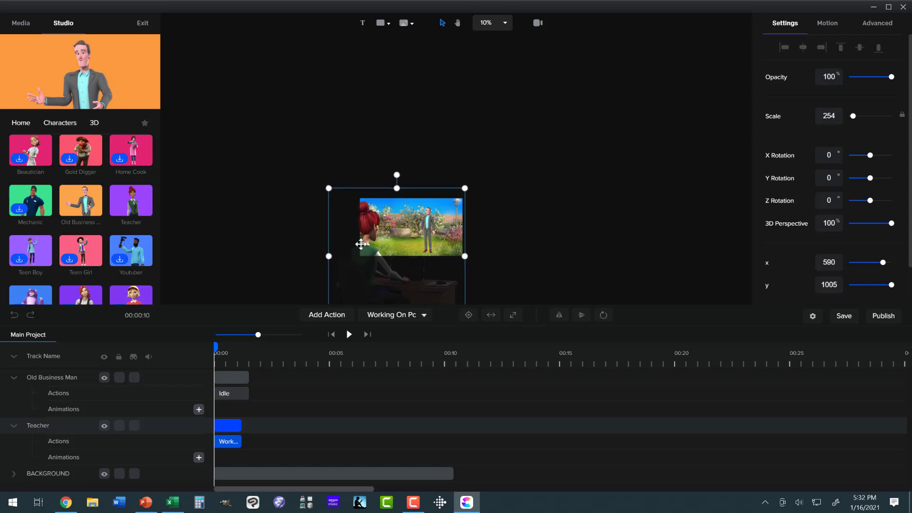
drag(361, 244, 428, 232)
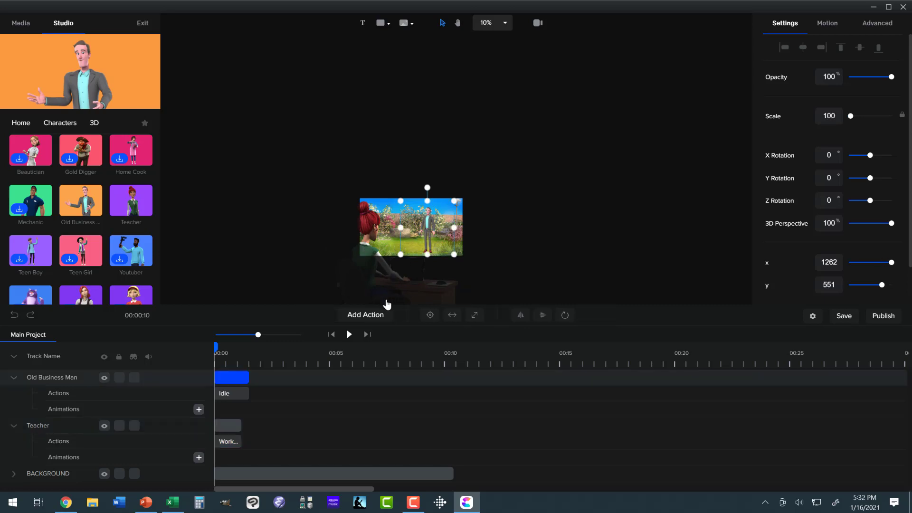
Step: Change the Old Business Man's Idle action to Talking and reposition the enlarged figure
click(230, 393)
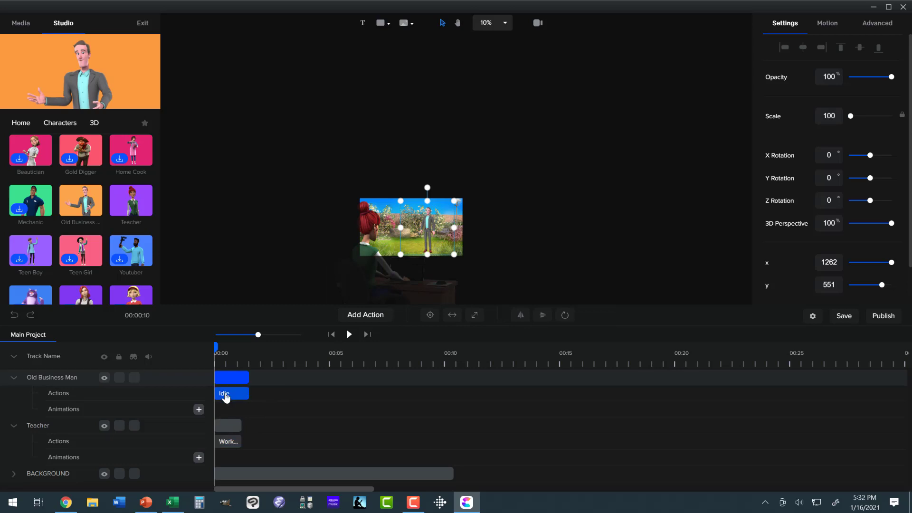
click(227, 393)
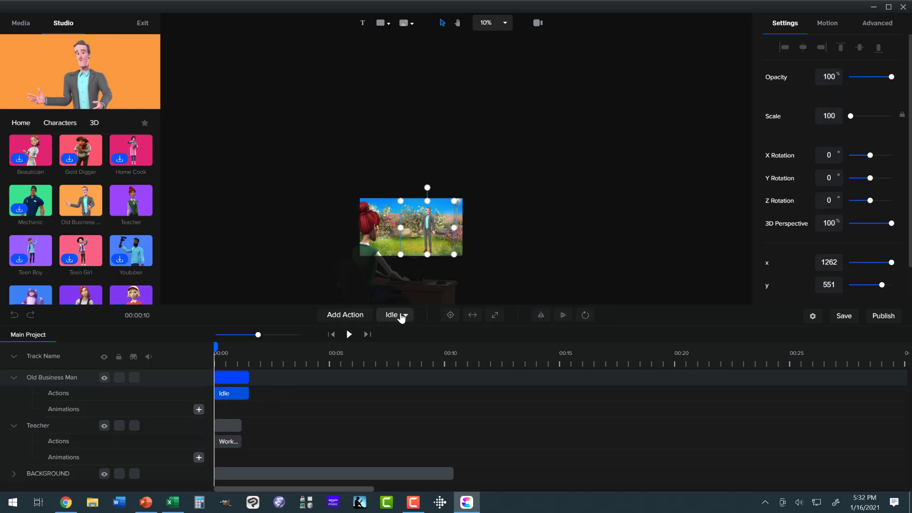
click(395, 314)
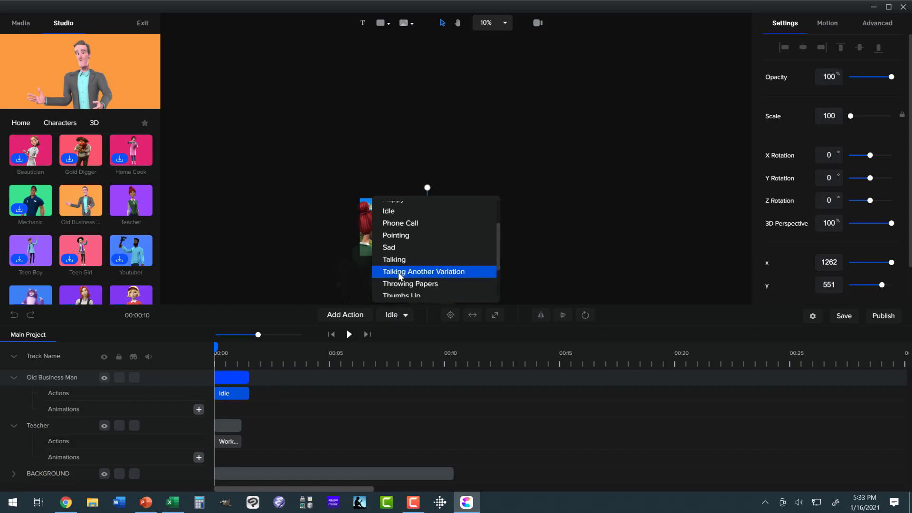
mouse_move(394, 260)
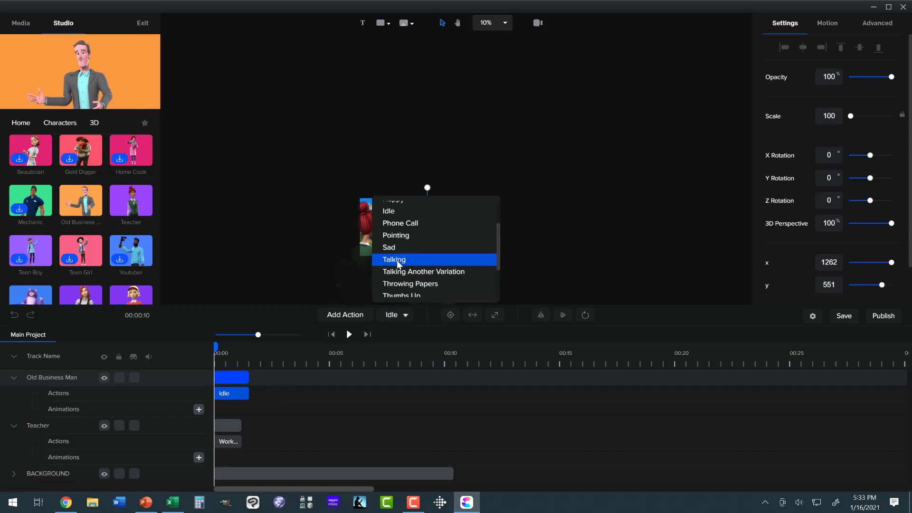
click(393, 259)
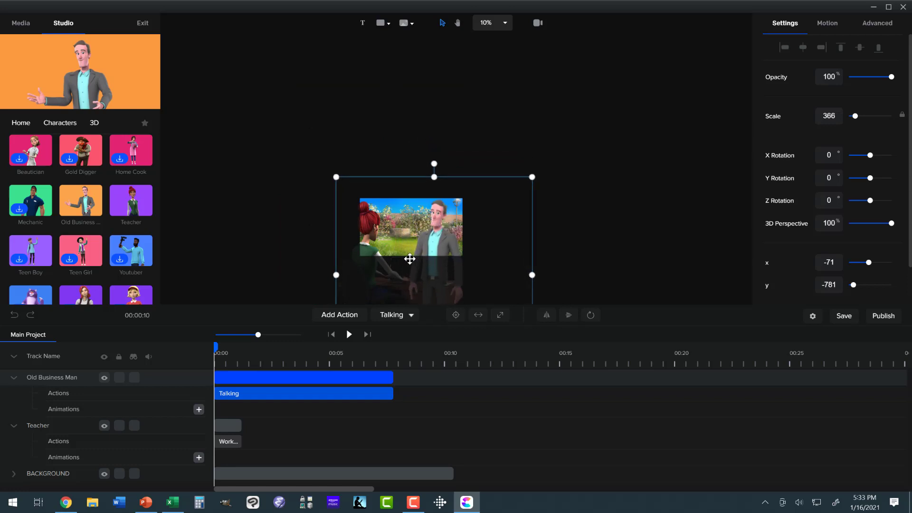
drag(409, 258, 411, 263)
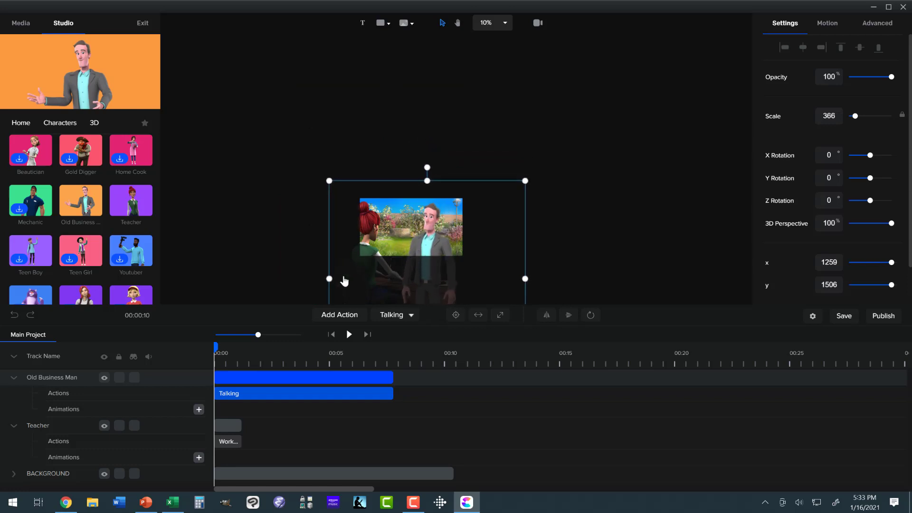
Step: Append three more Working On Pc actions to the Teacher's track via Add Action
click(228, 441)
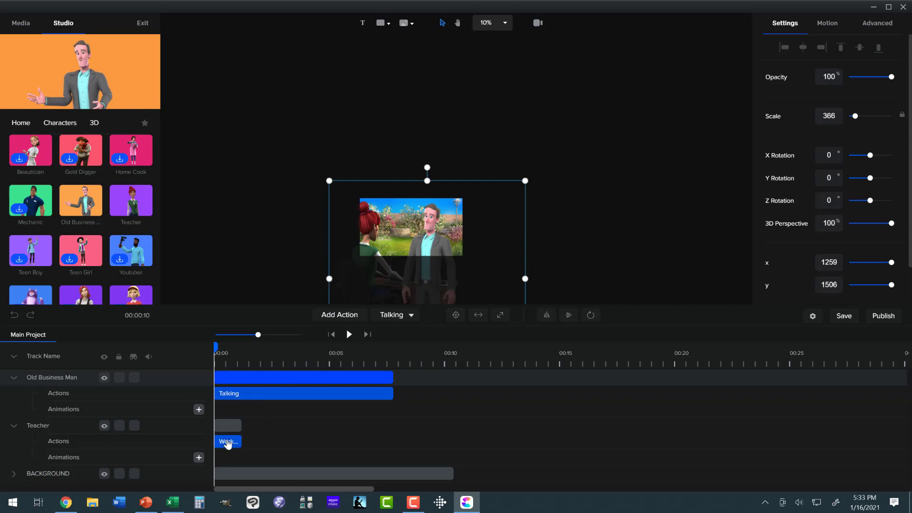
click(227, 426)
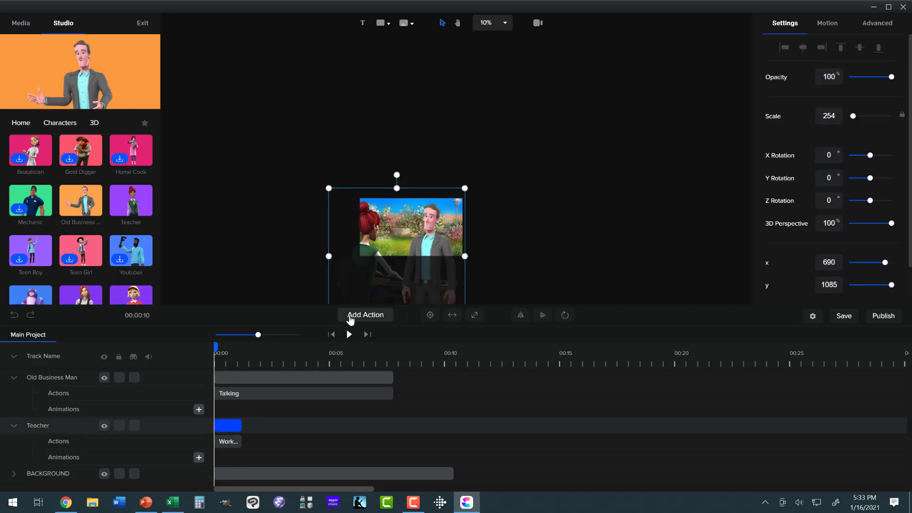
click(365, 314)
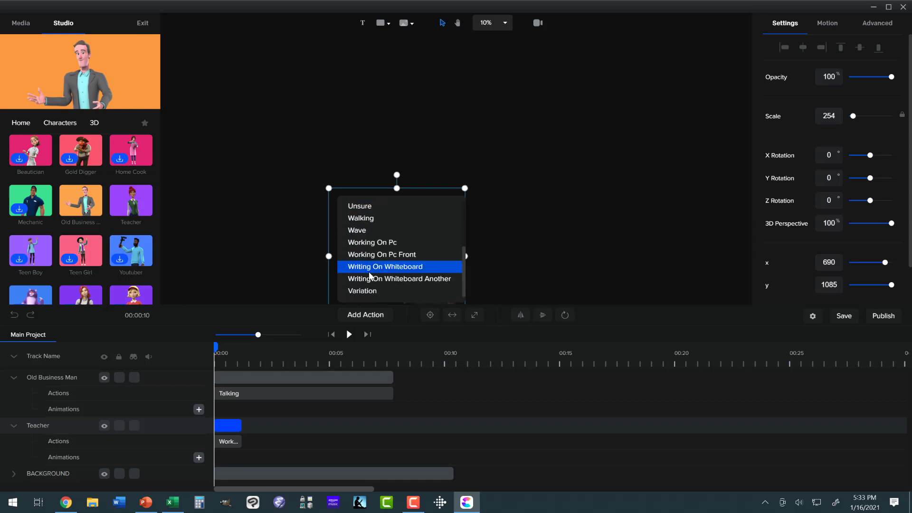
mouse_move(365, 271)
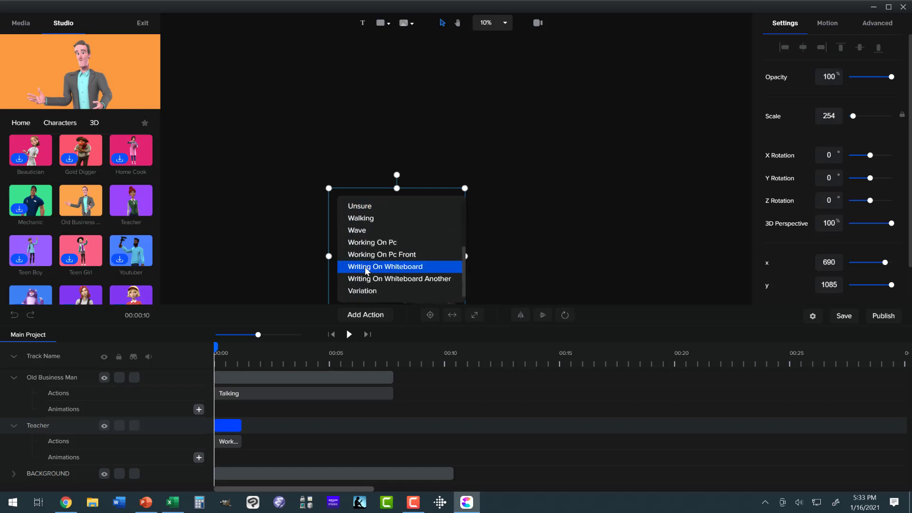
mouse_move(371, 243)
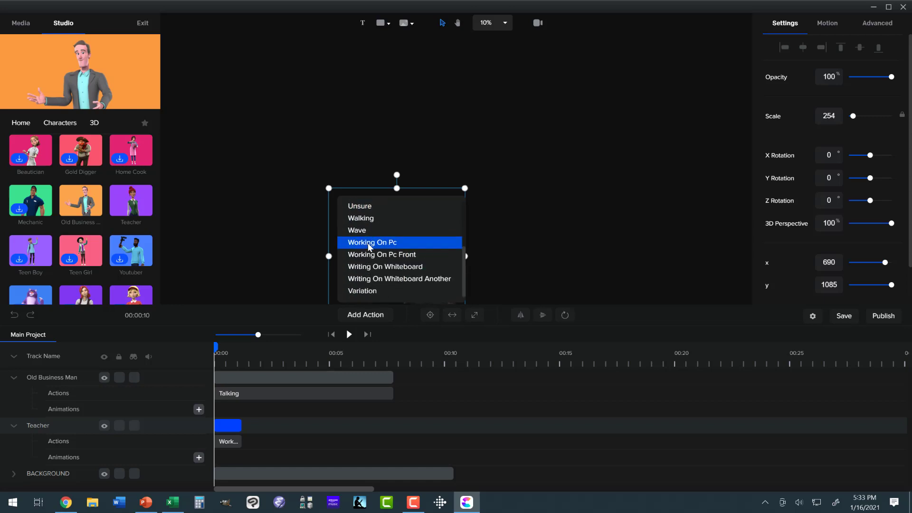
click(372, 243)
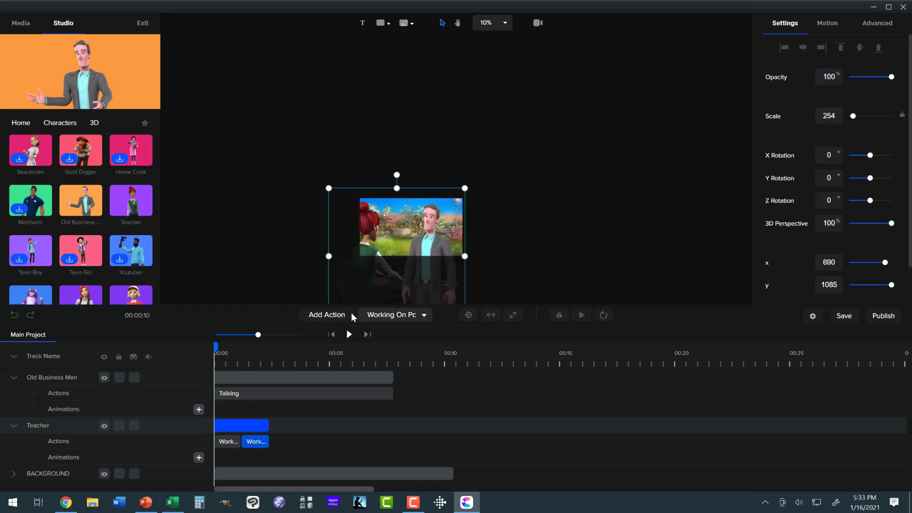
click(396, 314)
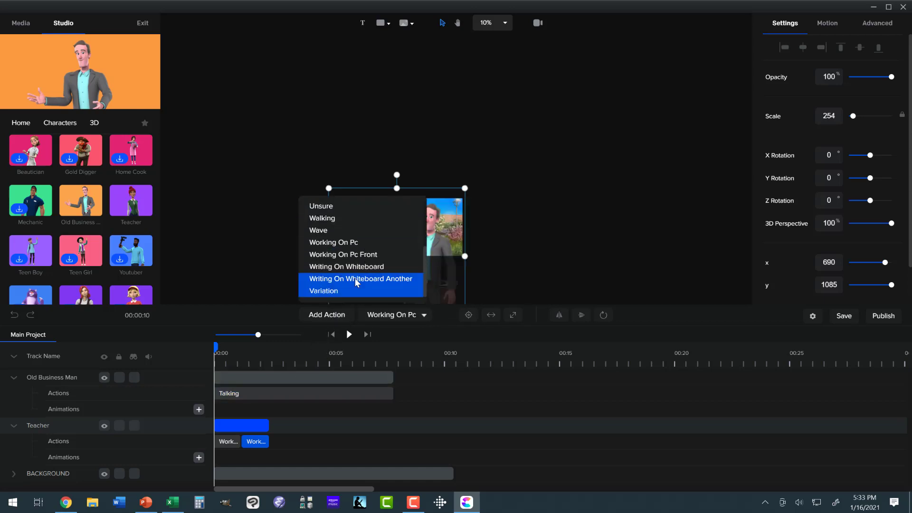
click(361, 278)
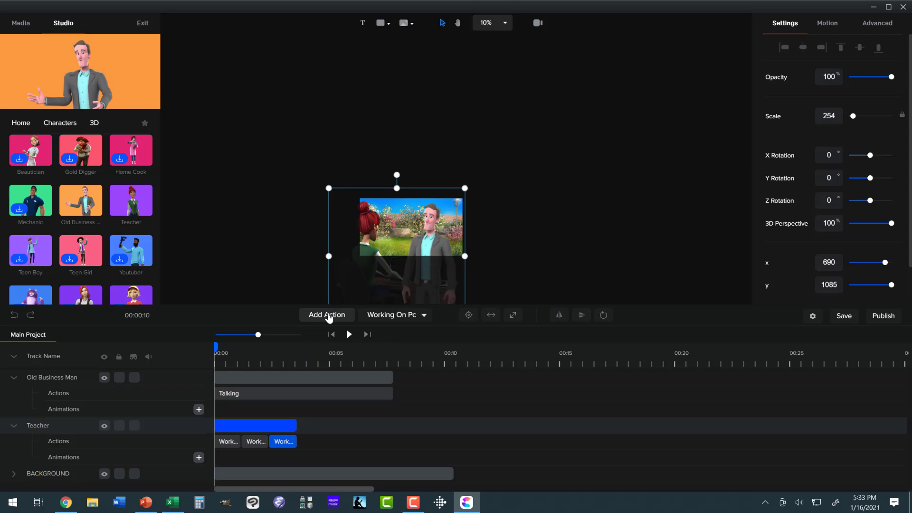
click(326, 314)
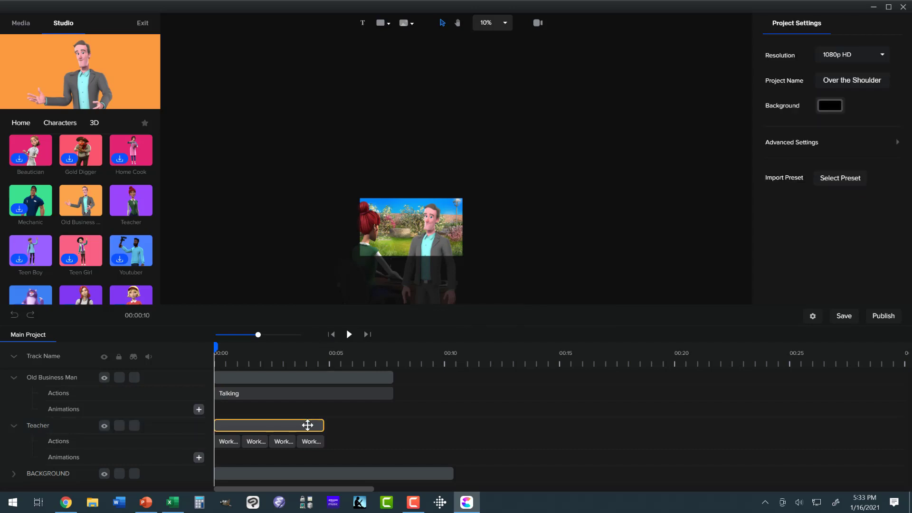
Step: Reselect the Teacher and append three further Working On Pc actions, reaching seven clips
click(269, 425)
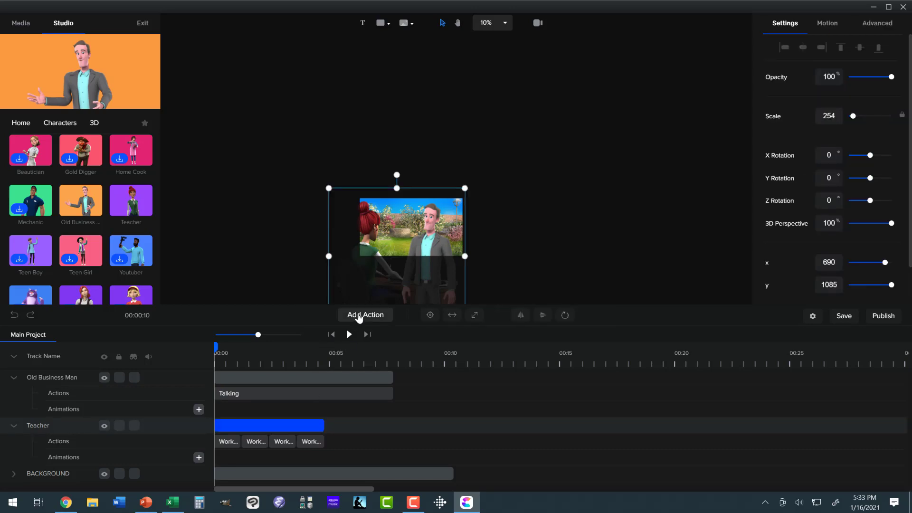
click(365, 315)
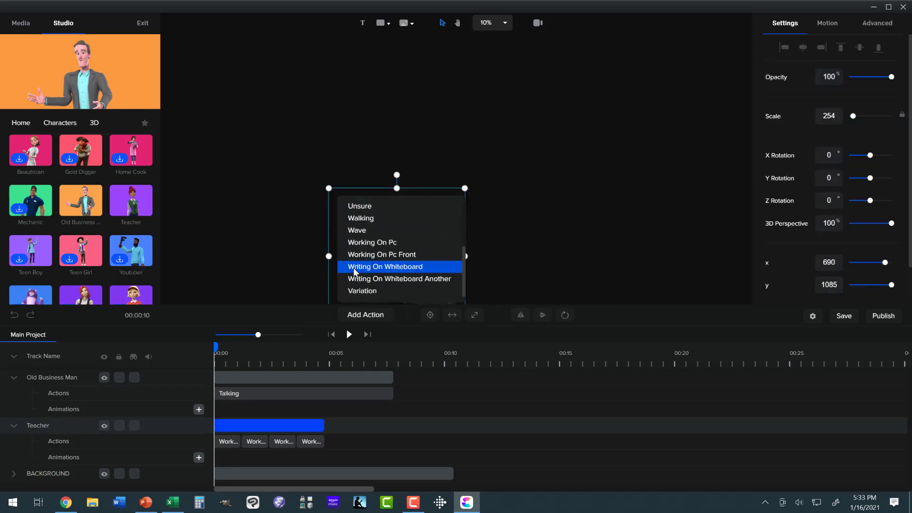
mouse_move(381, 255)
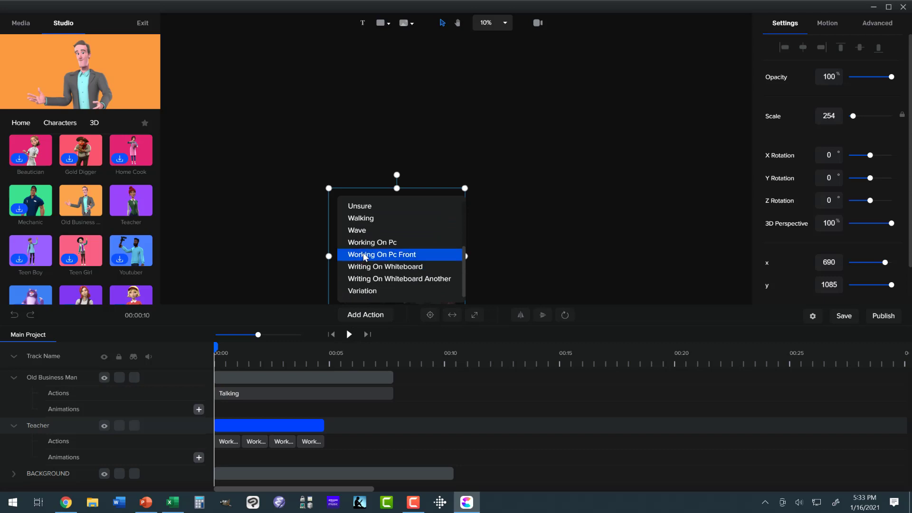
mouse_move(371, 242)
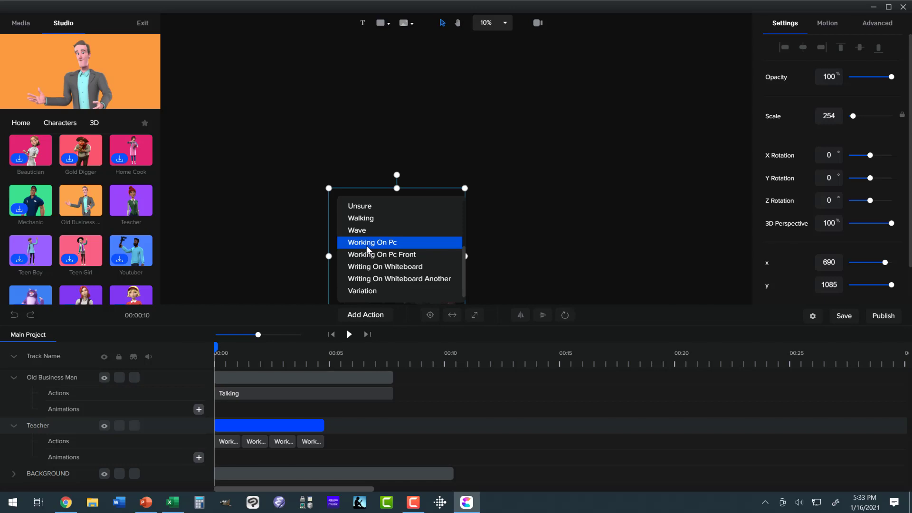
click(371, 242)
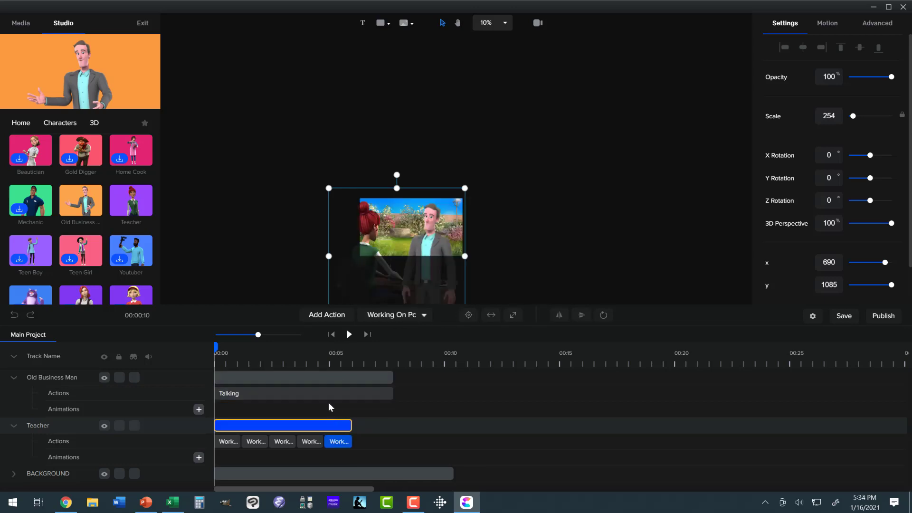
click(326, 314)
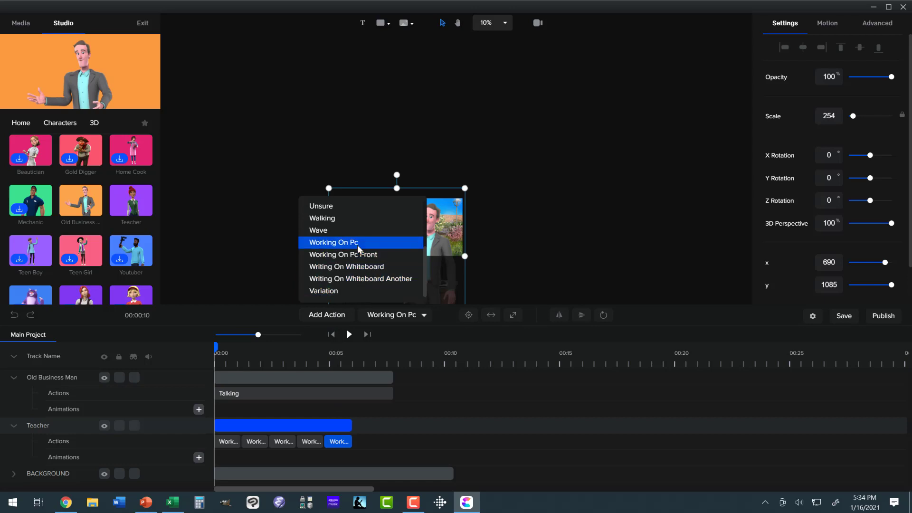
click(334, 242)
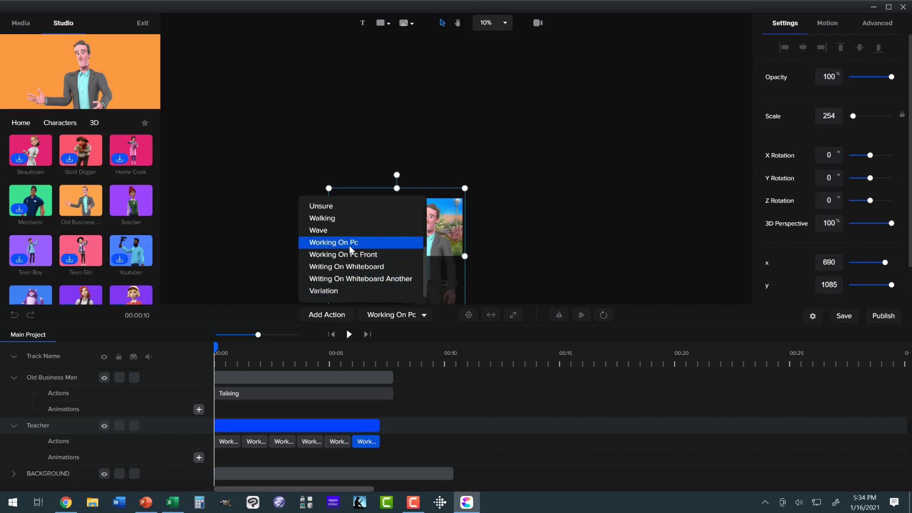
click(333, 242)
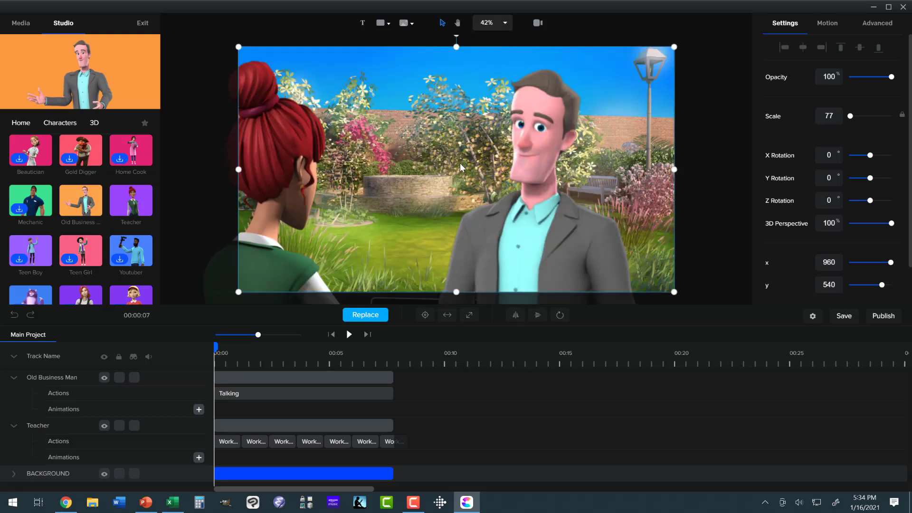
mouse_move(373, 242)
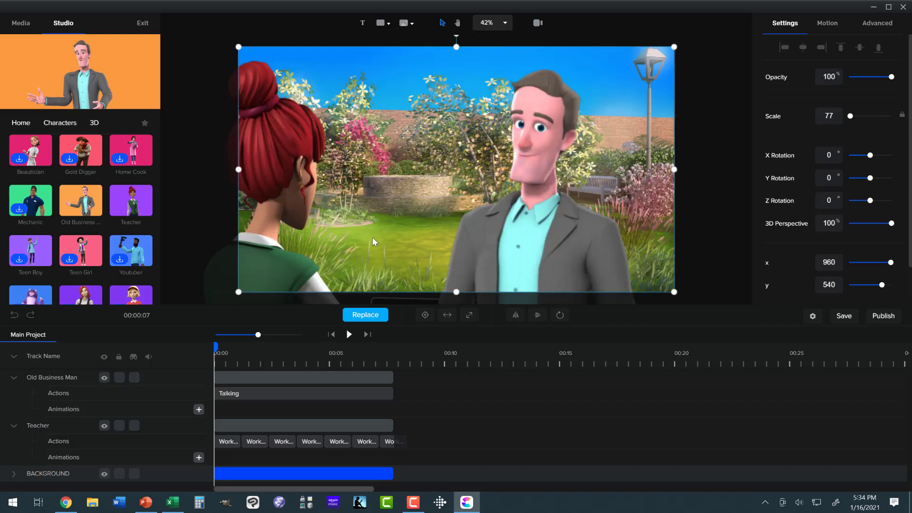
mouse_move(437, 270)
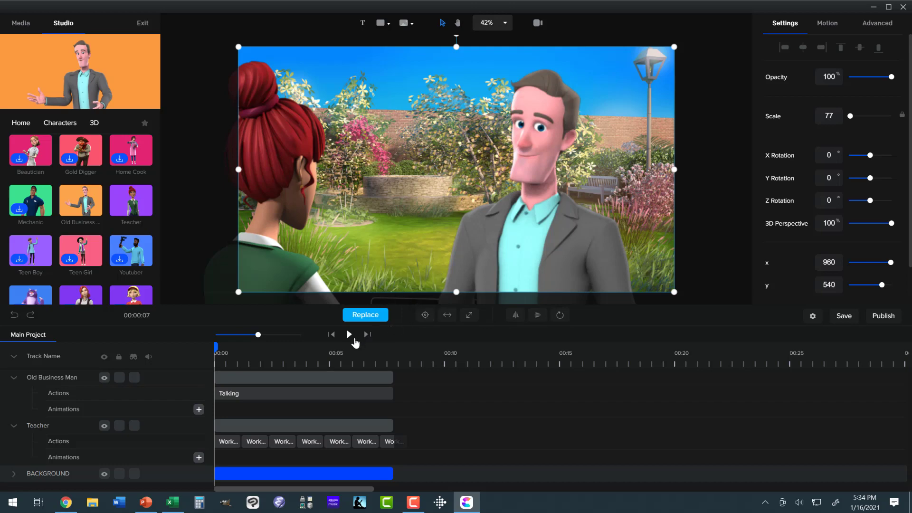
click(349, 334)
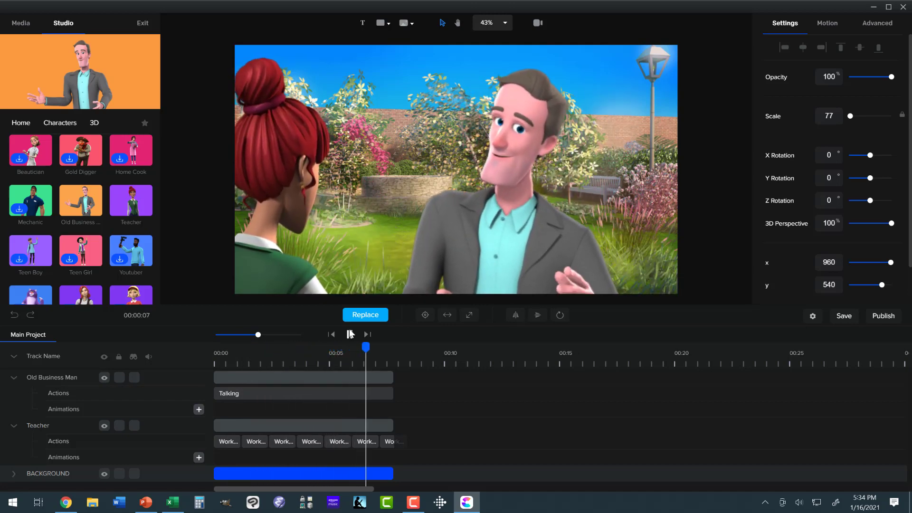
click(348, 333)
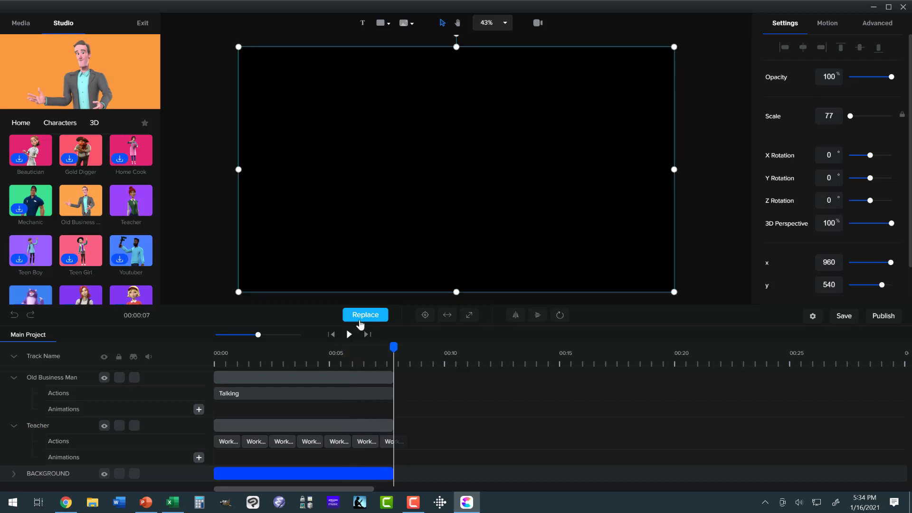
mouse_move(332, 336)
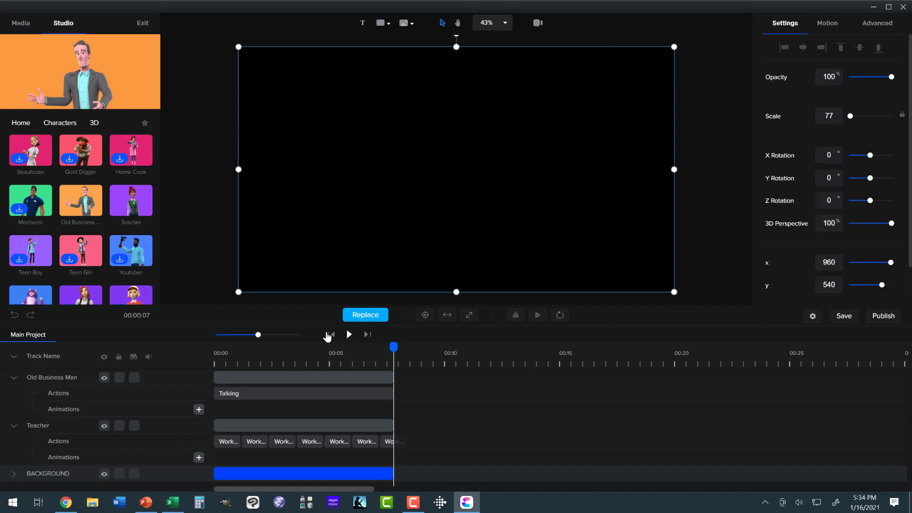
click(303, 473)
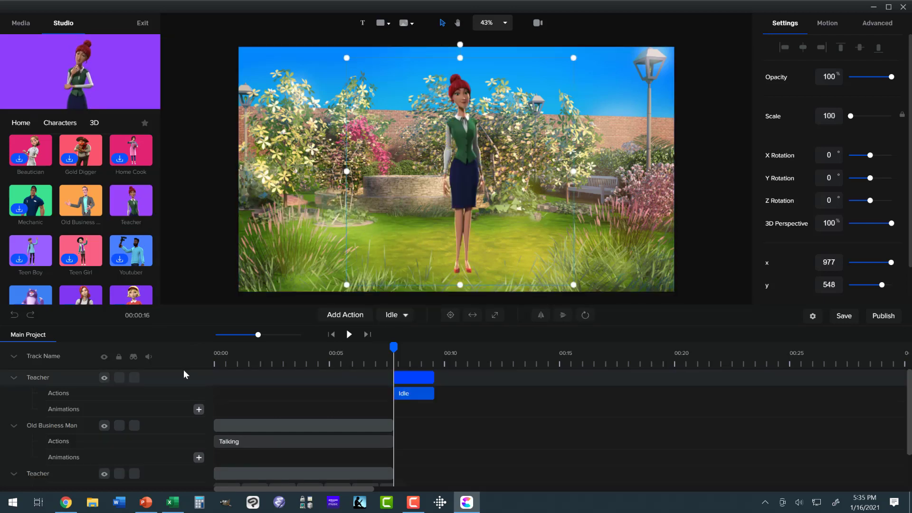
mouse_move(80, 203)
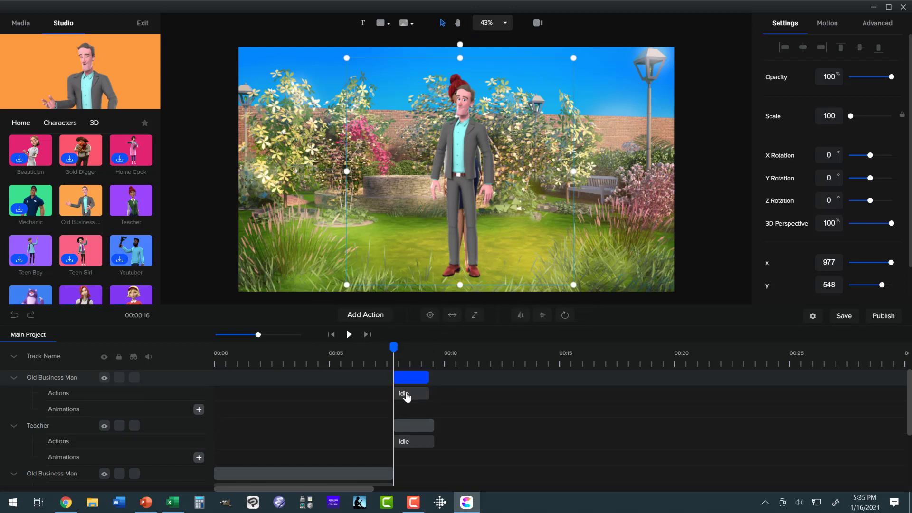
Step: Set the business man's action to Working On Pc Back and flip him horizontally
click(411, 393)
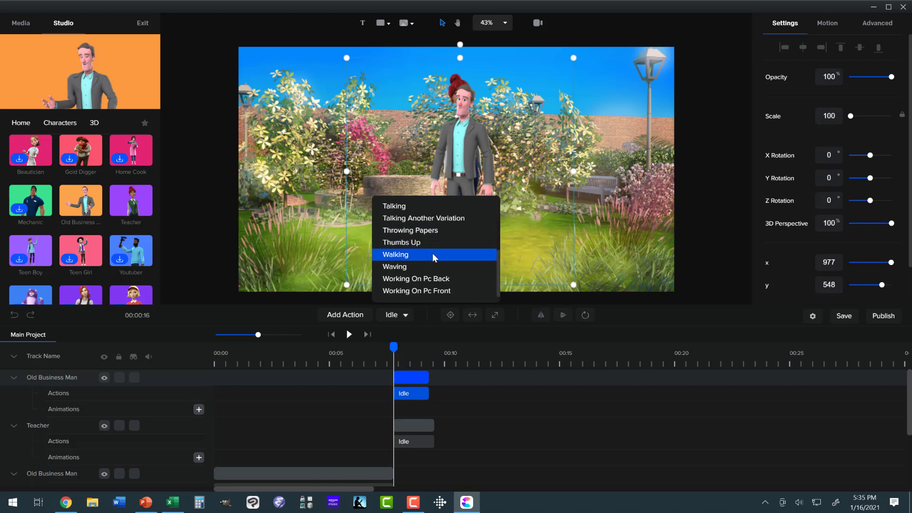
mouse_move(424, 291)
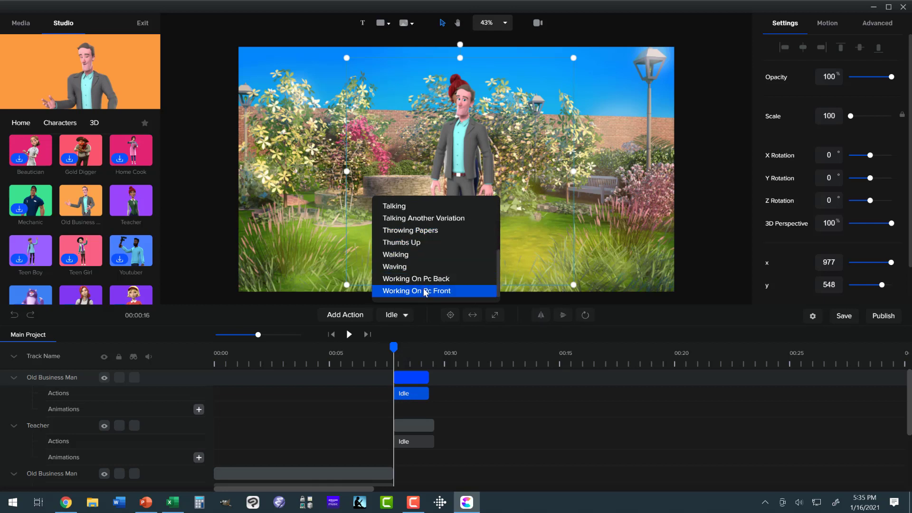
click(416, 291)
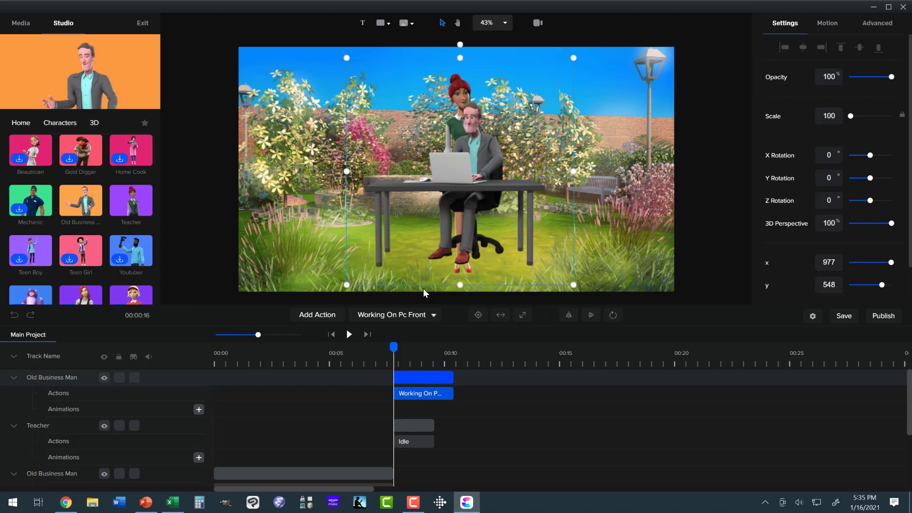
click(395, 314)
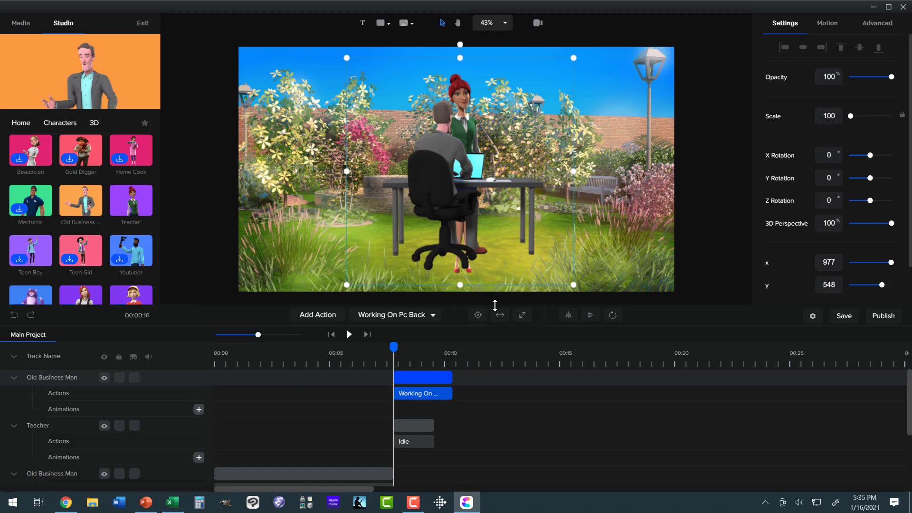
click(568, 315)
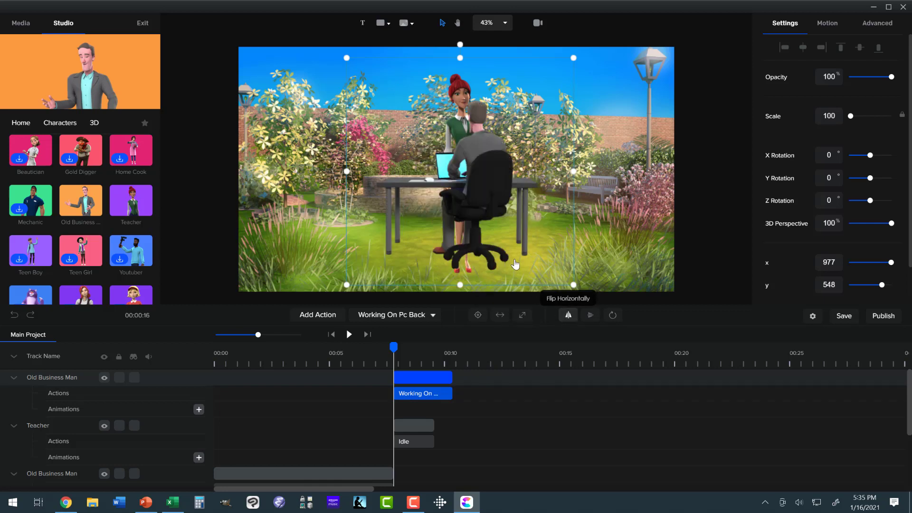
mouse_move(499, 241)
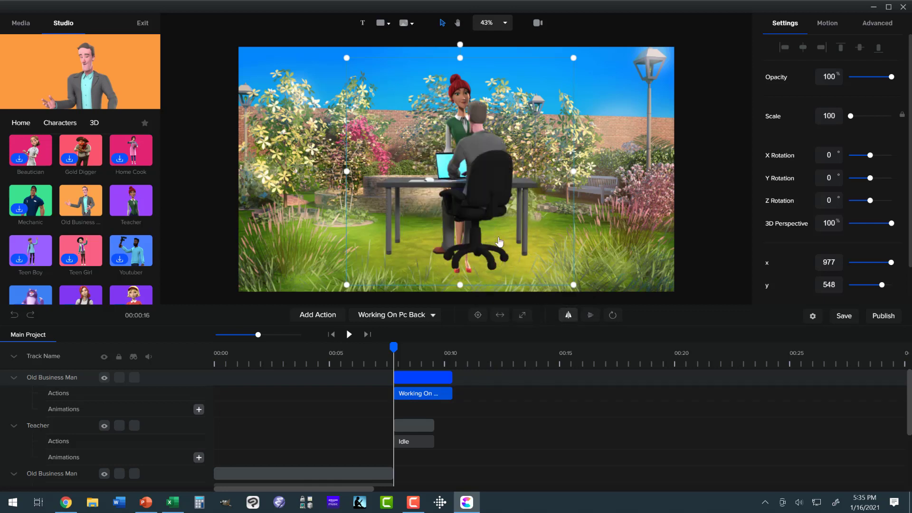
click(504, 23)
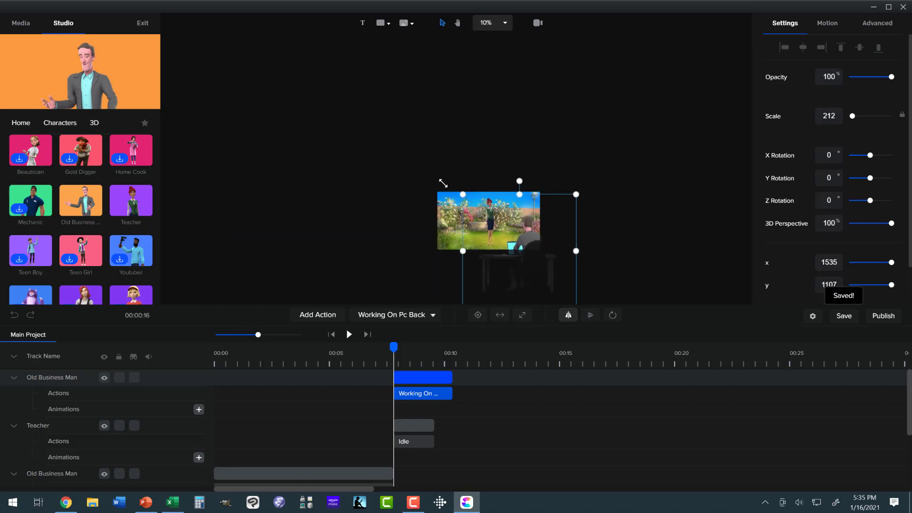
Step: Scale the business man up to about 441 and push him down and right into the foreground
drag(463, 194, 426, 158)
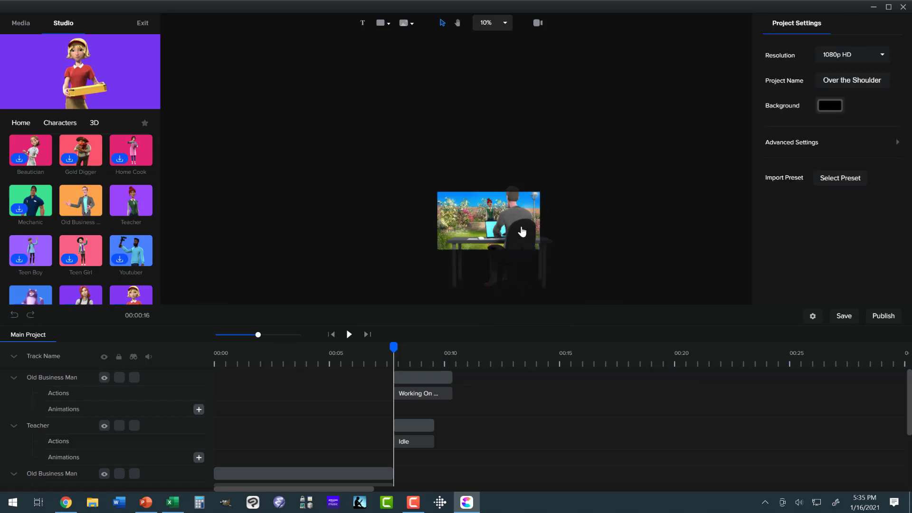
click(489, 219)
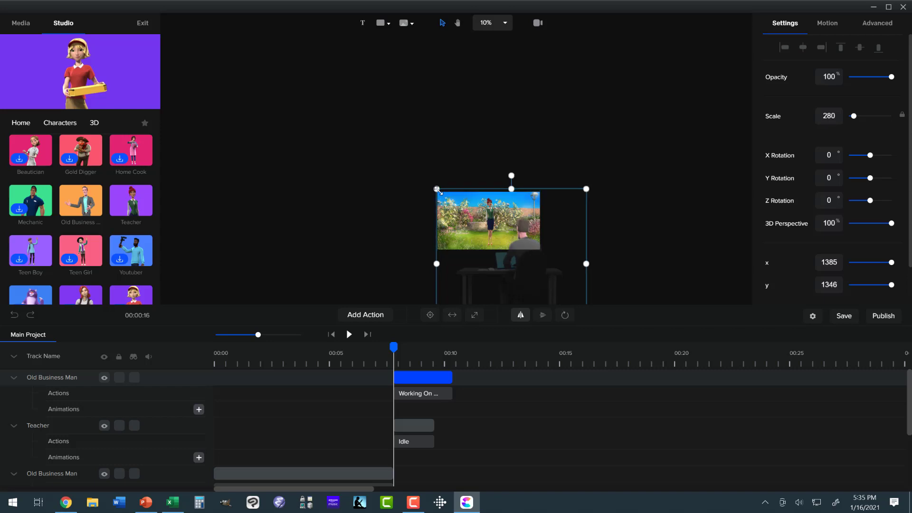
drag(437, 188, 397, 149)
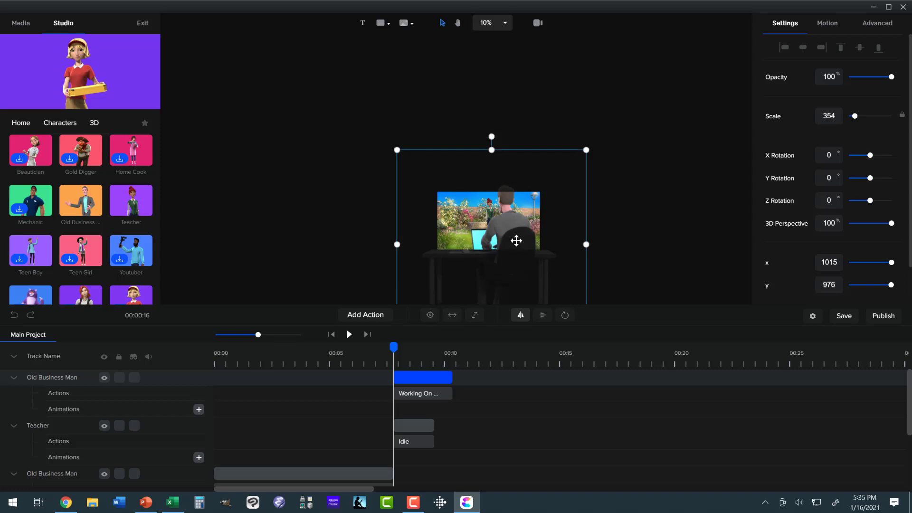
drag(516, 240, 524, 255)
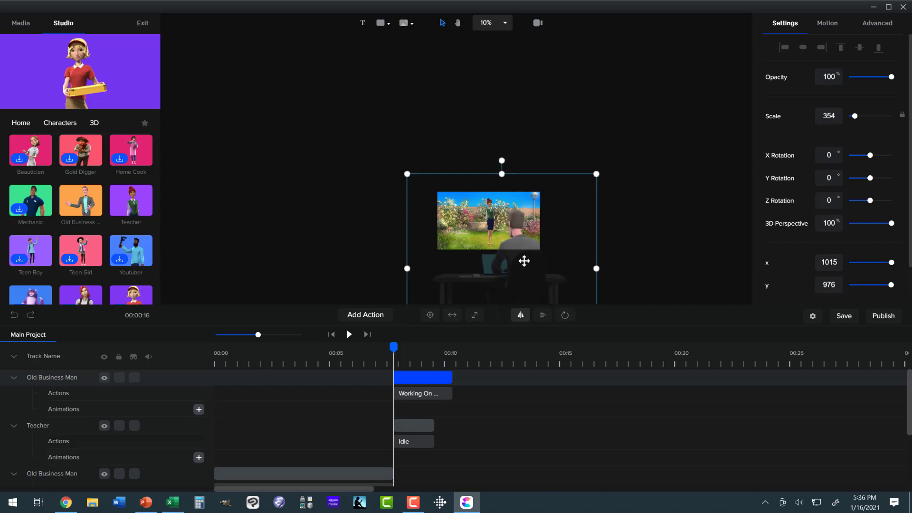
drag(523, 260, 532, 260)
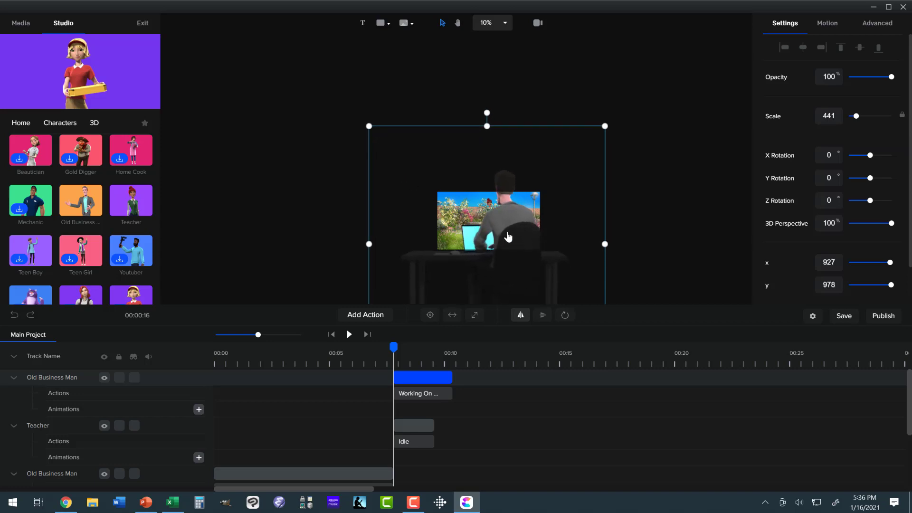
drag(508, 236, 518, 258)
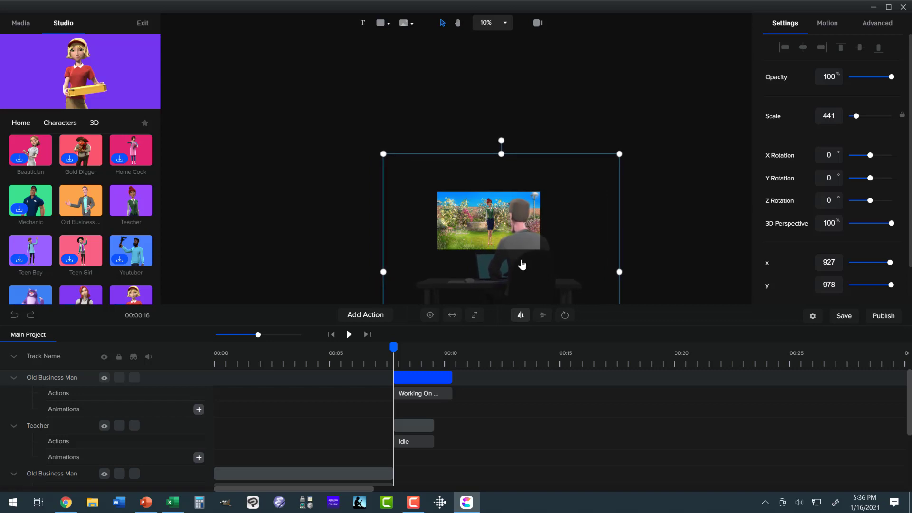
drag(522, 264, 486, 234)
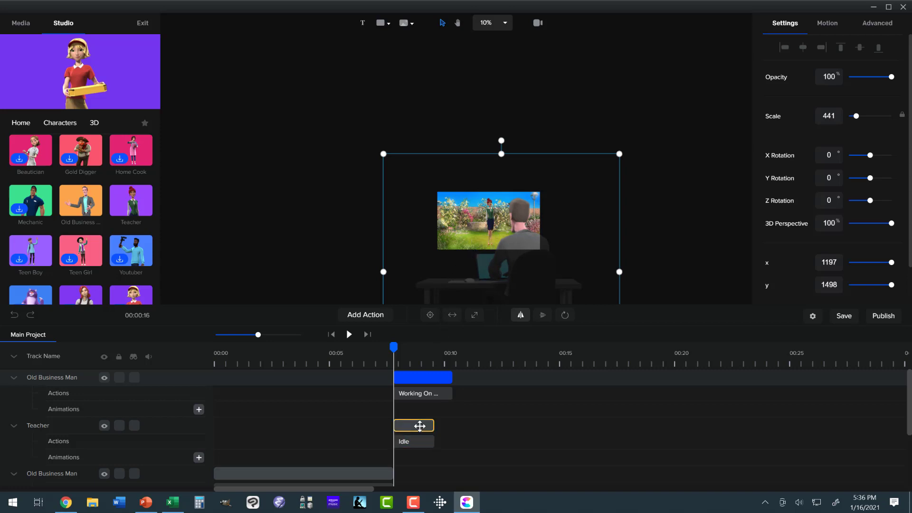
Step: Change the second Teacher's Idle action to Talking
click(413, 426)
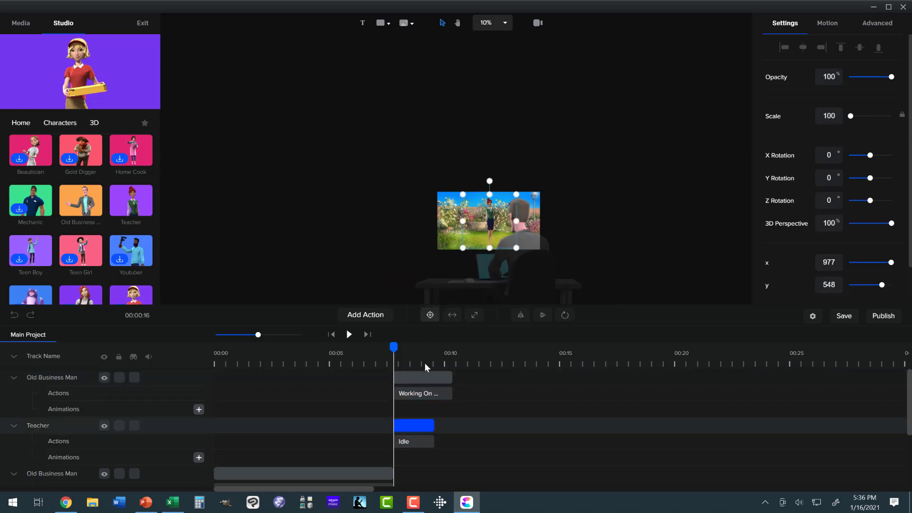
click(413, 442)
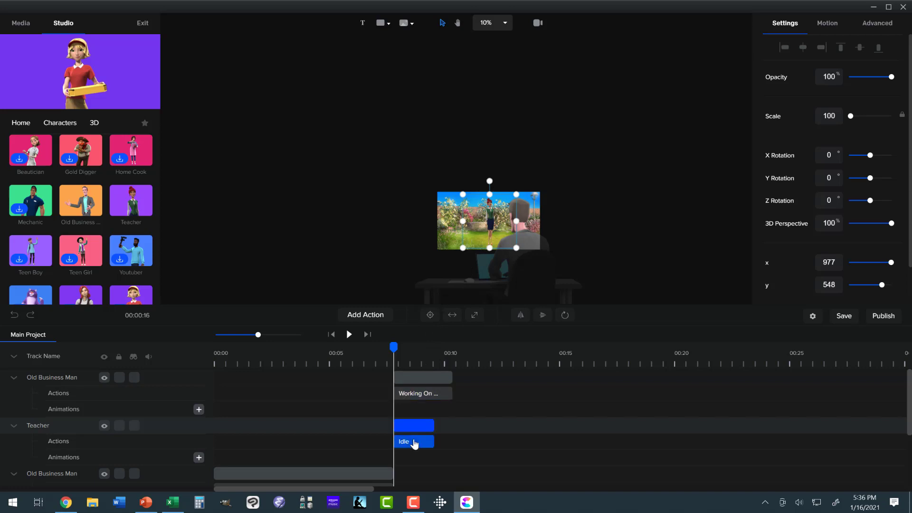
click(404, 315)
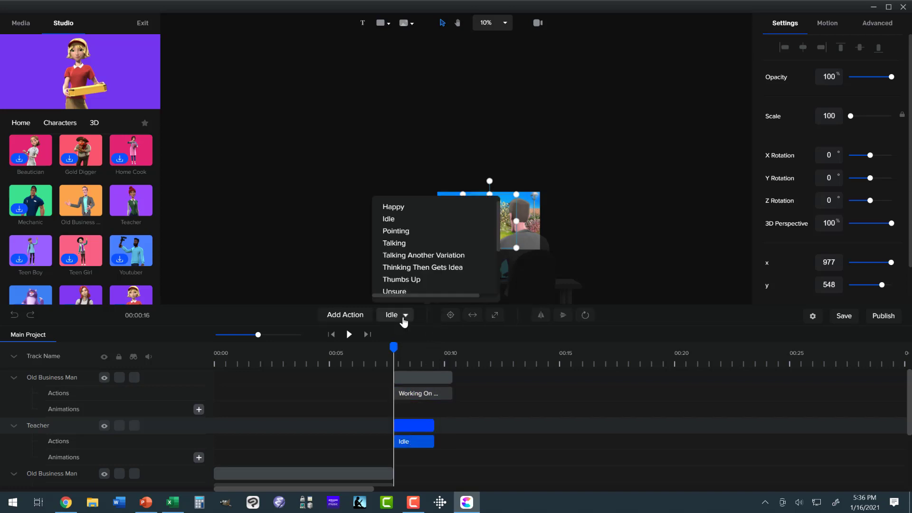
scroll(down, 3)
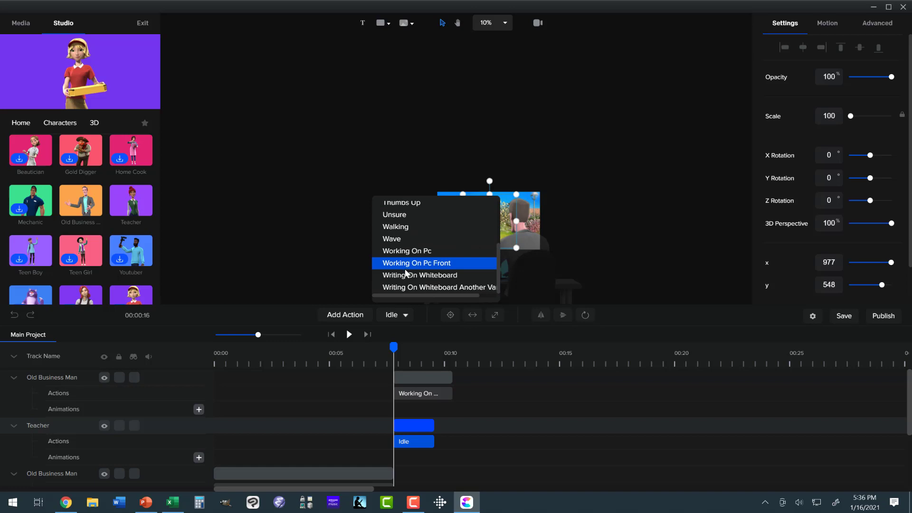
mouse_move(419, 275)
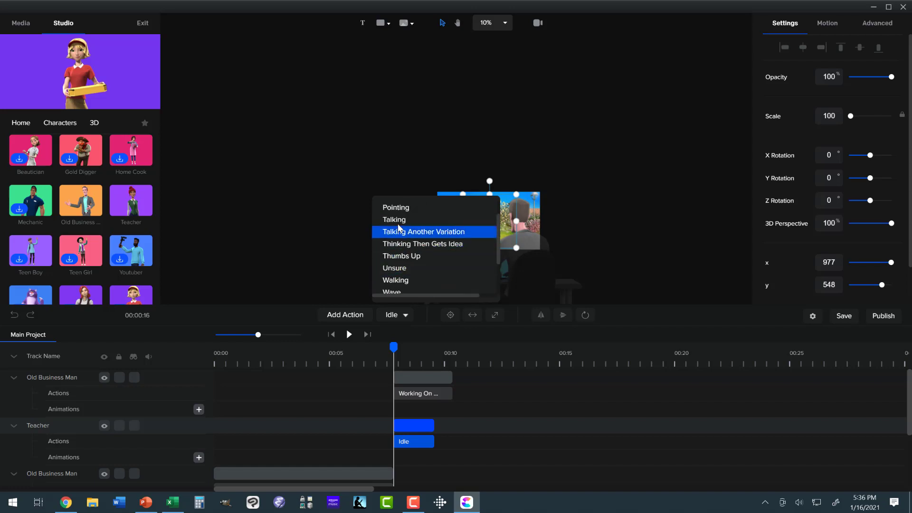
mouse_move(393, 219)
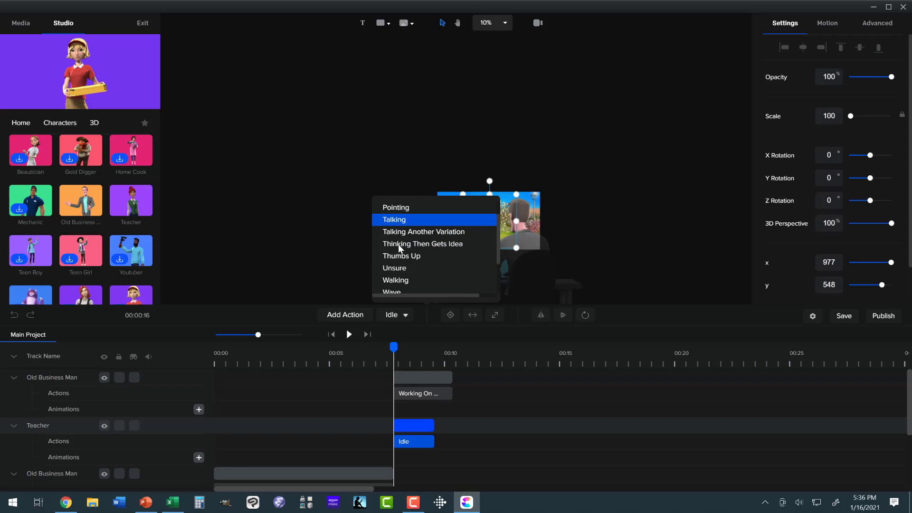
click(393, 220)
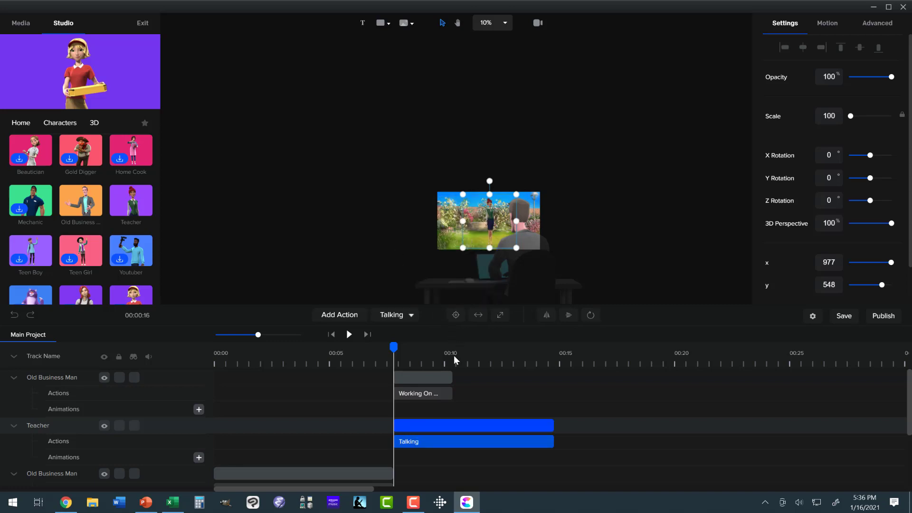
click(421, 393)
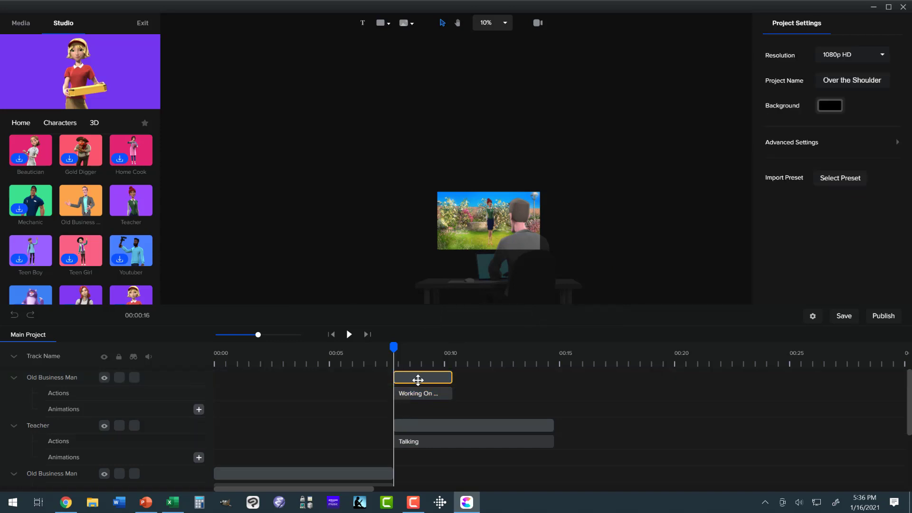
Step: Add two Working On Pc Back actions to the business man and trim the last to match the Talking clip
click(422, 378)
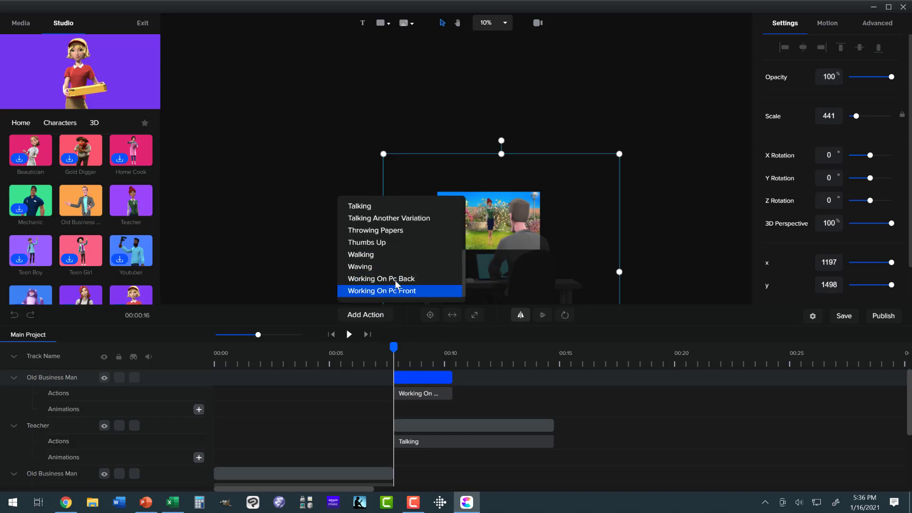
click(381, 279)
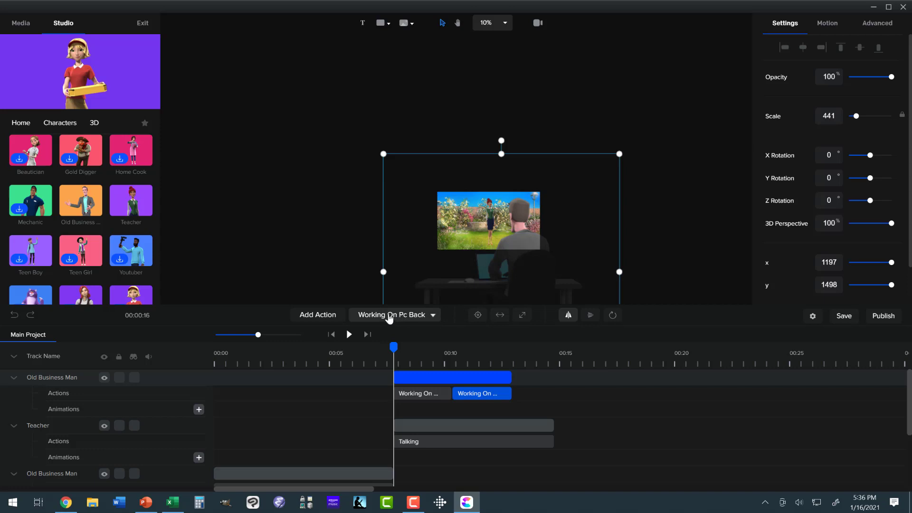
click(393, 314)
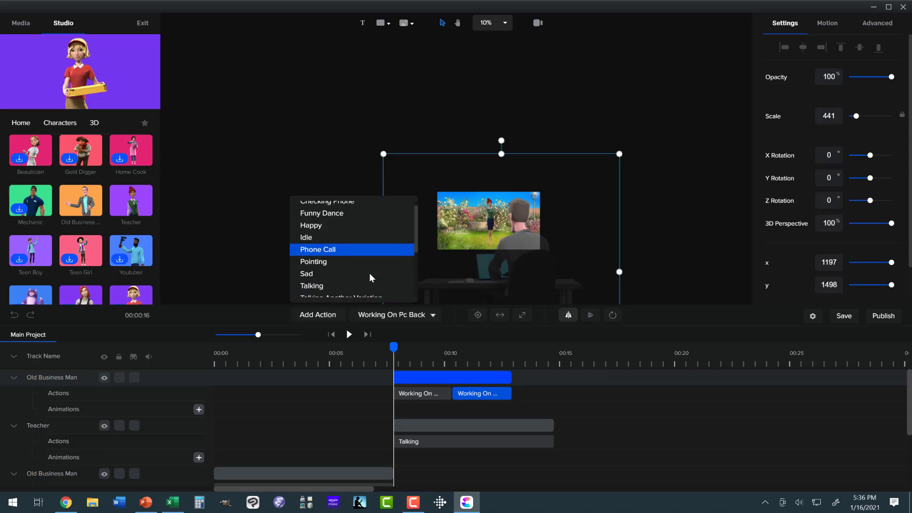
click(317, 249)
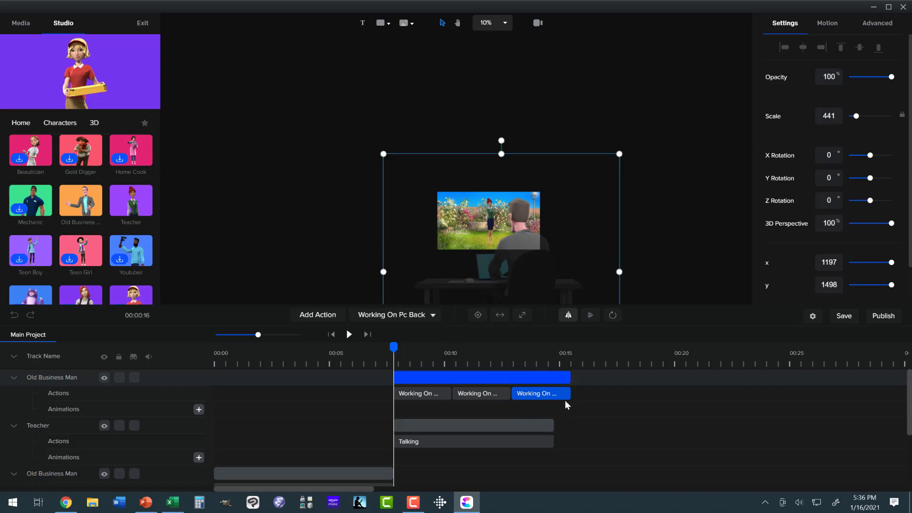
drag(570, 377, 551, 377)
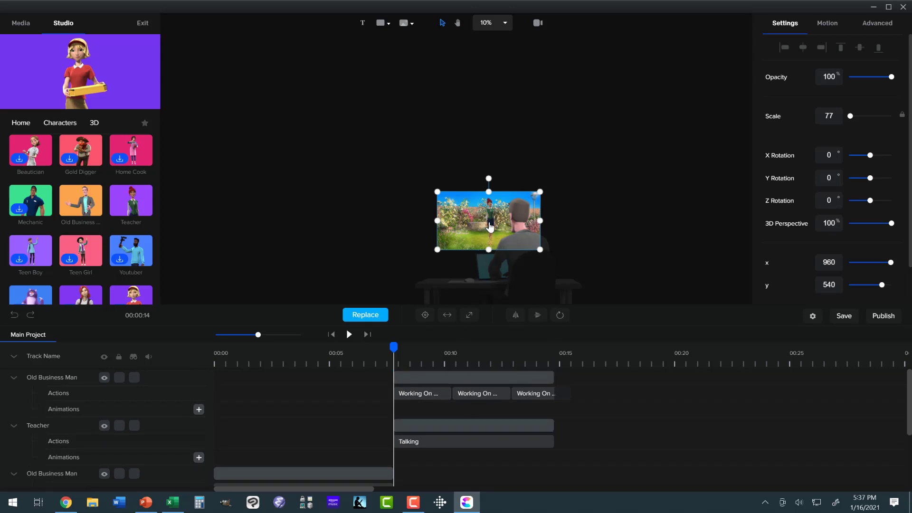
click(473, 425)
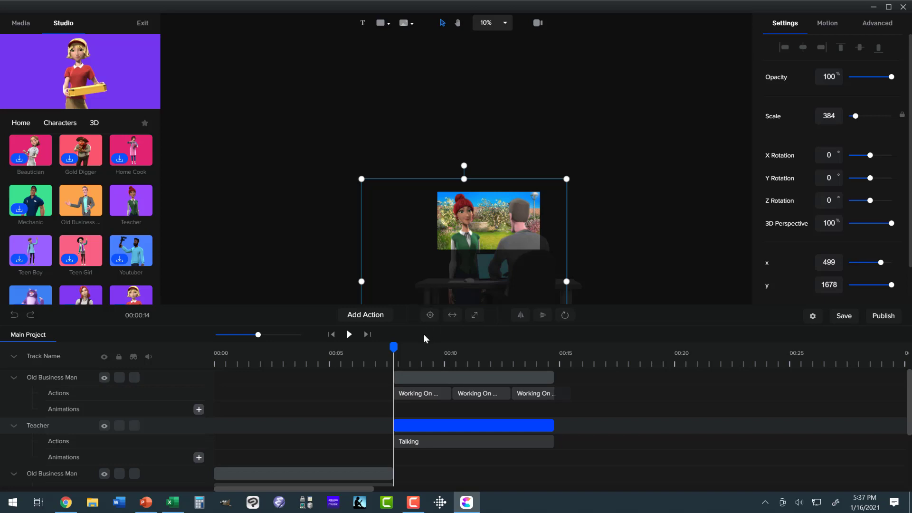
mouse_move(488, 53)
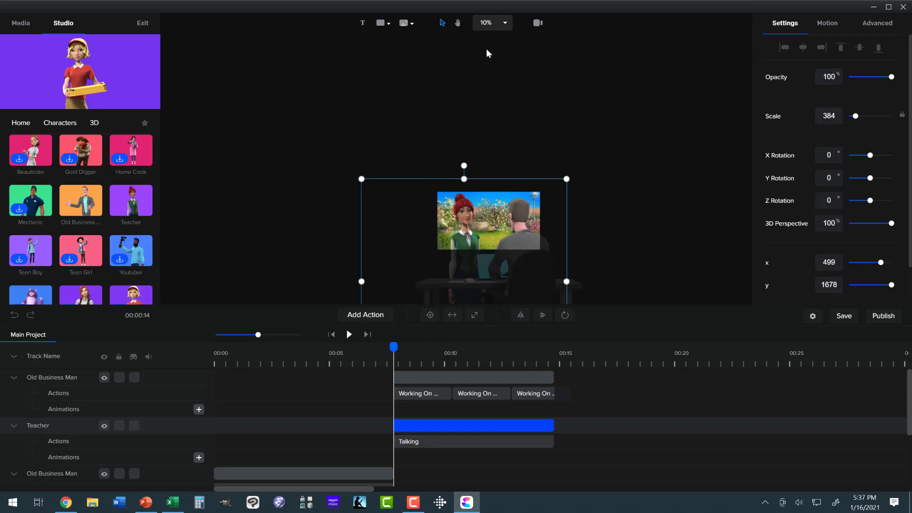
Step: Set the canvas zoom to Fit to Screen and preview the scene to its end
click(491, 23)
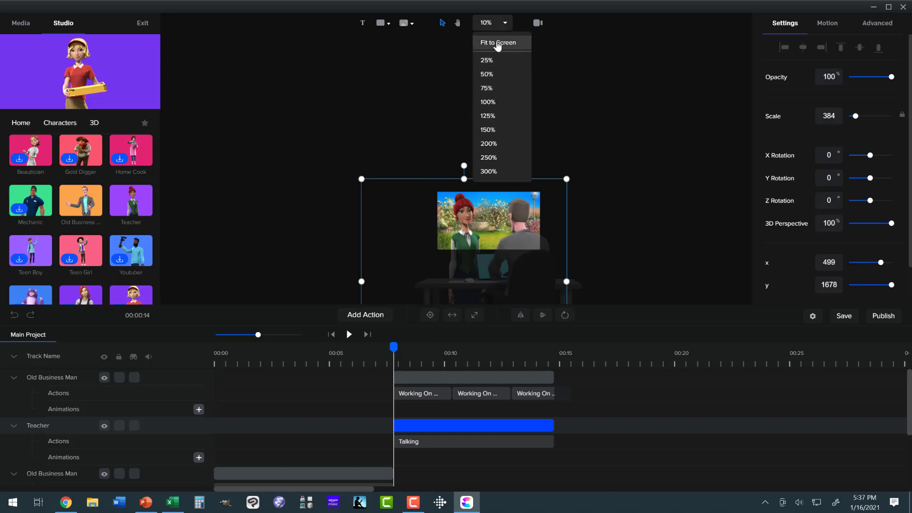
click(497, 43)
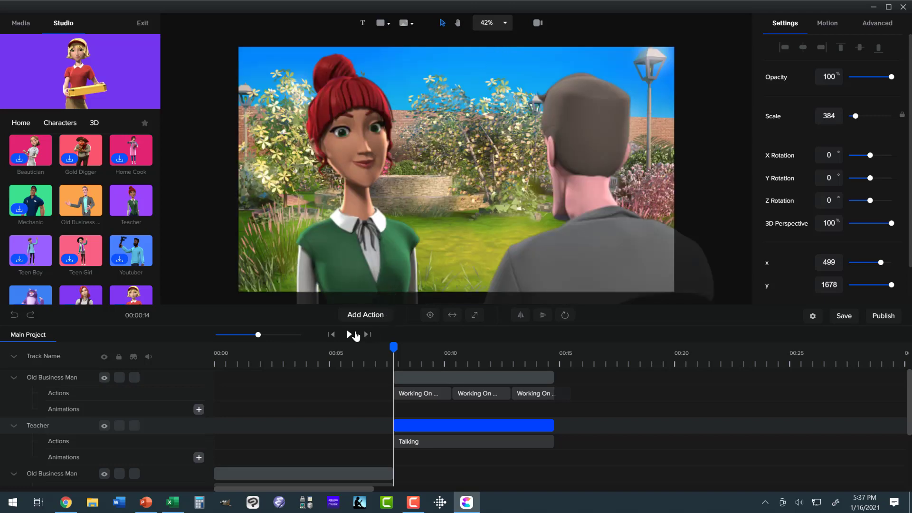
click(349, 333)
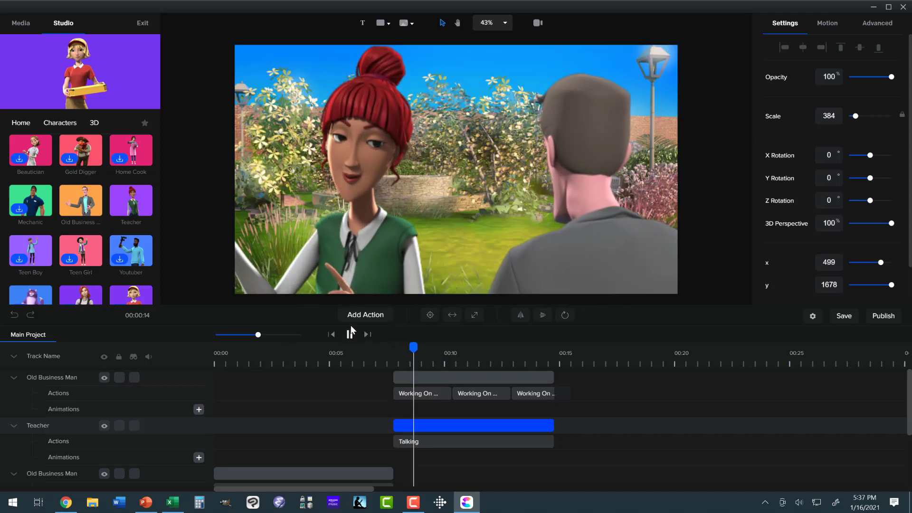
click(351, 333)
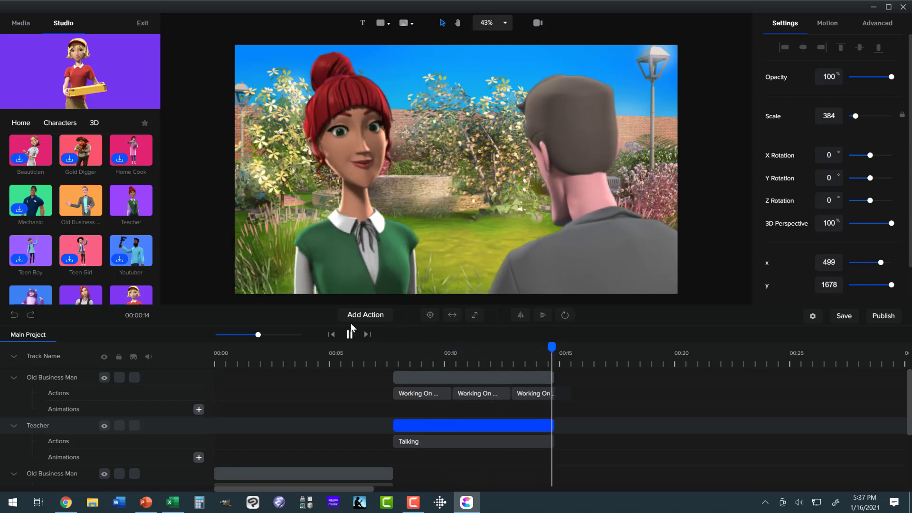
click(349, 333)
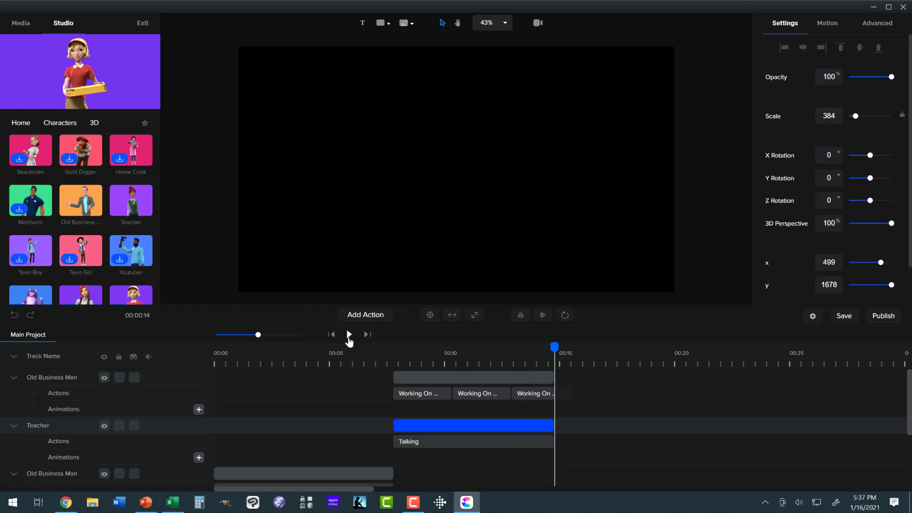
Step: Return the playhead to the start and replay the full dialogue to check the cuts
click(348, 334)
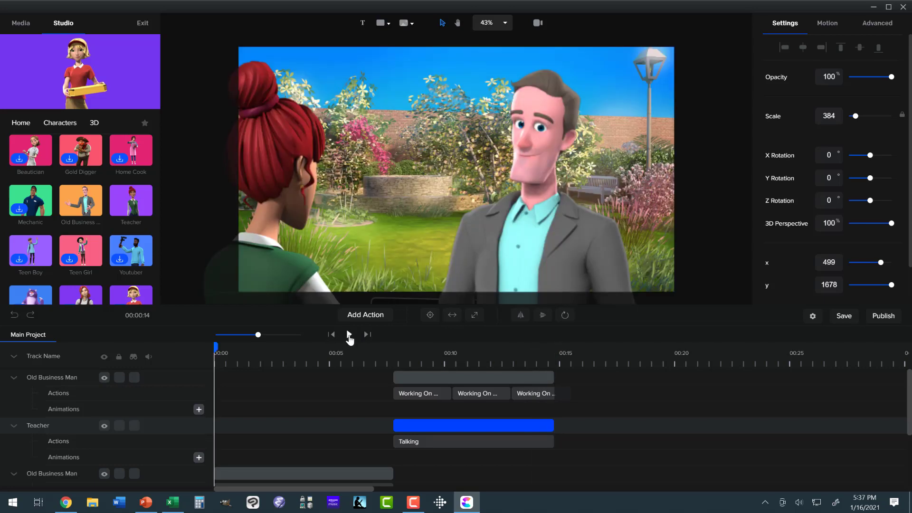
click(348, 333)
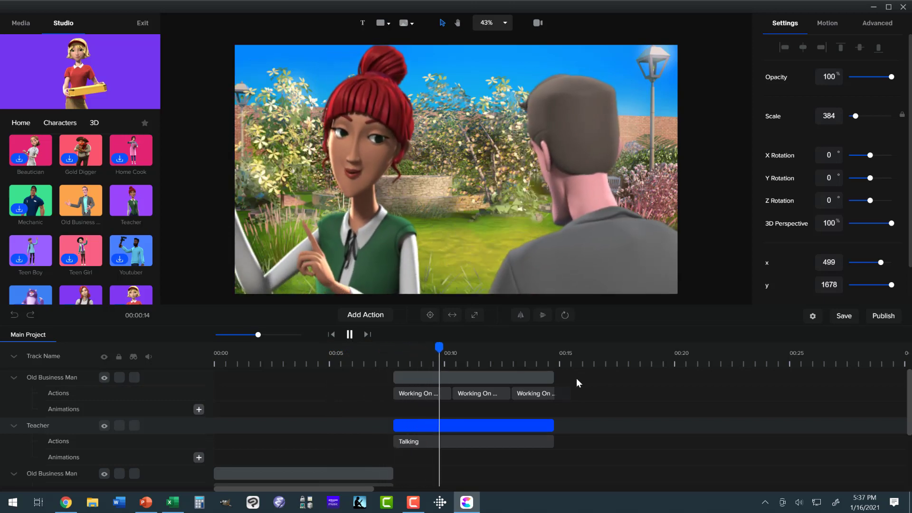
click(486, 348)
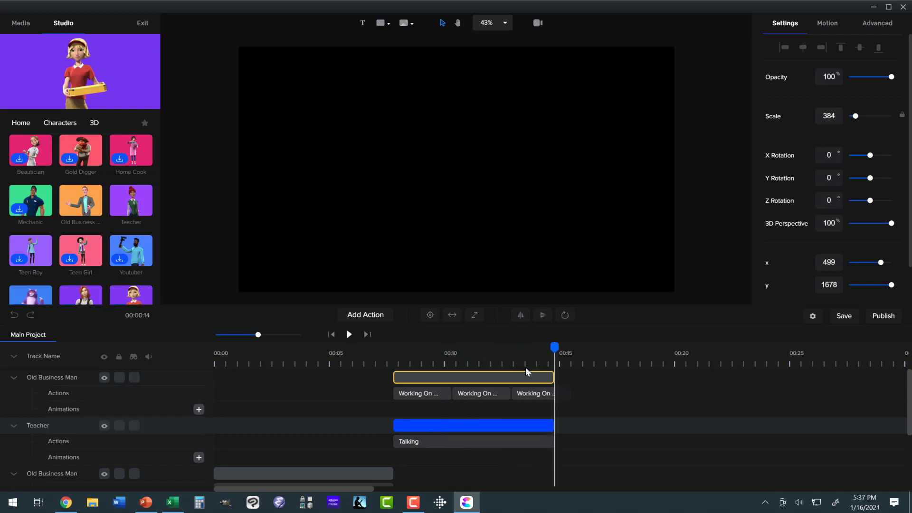
mouse_move(504, 377)
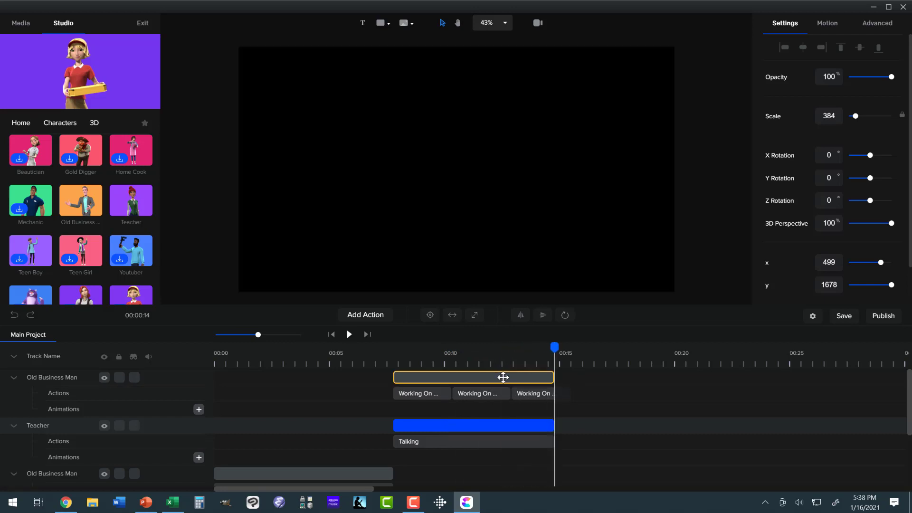
Step: Duplicate the business man clip to create a new talking Teacher shot following it
right_click(472, 377)
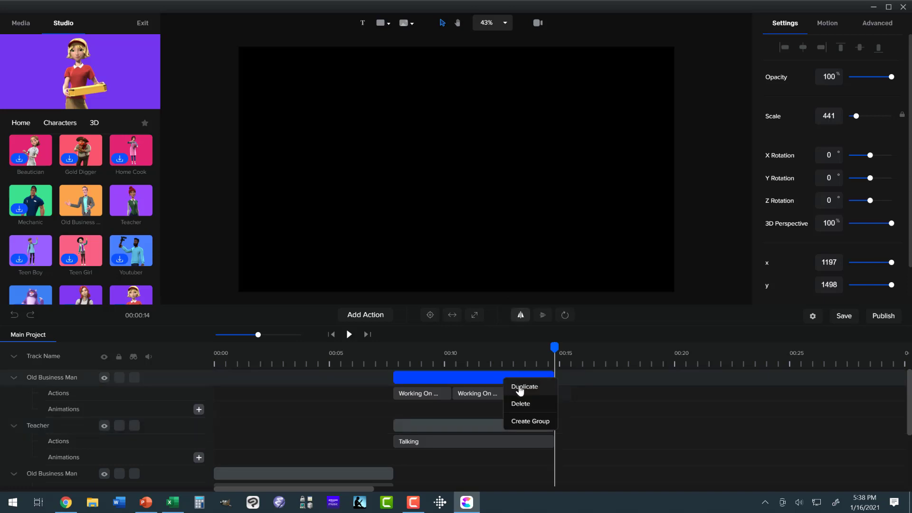
click(524, 387)
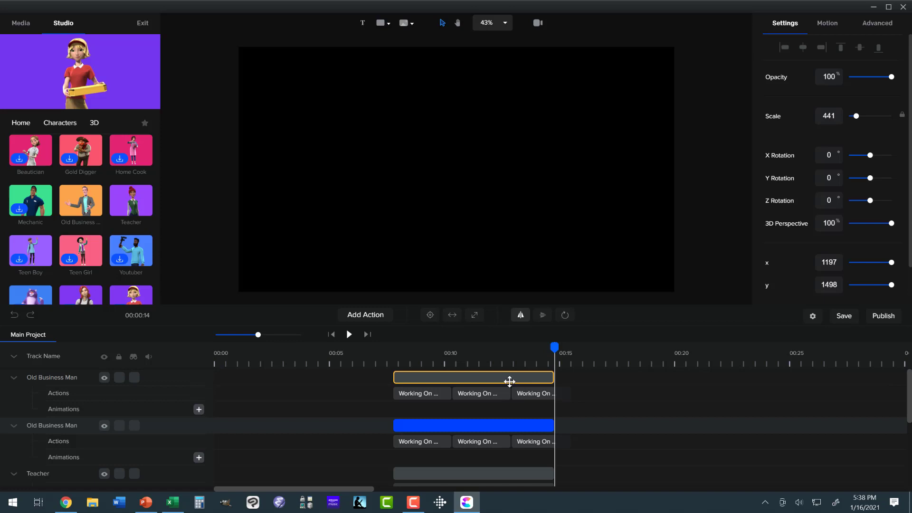
right_click(473, 377)
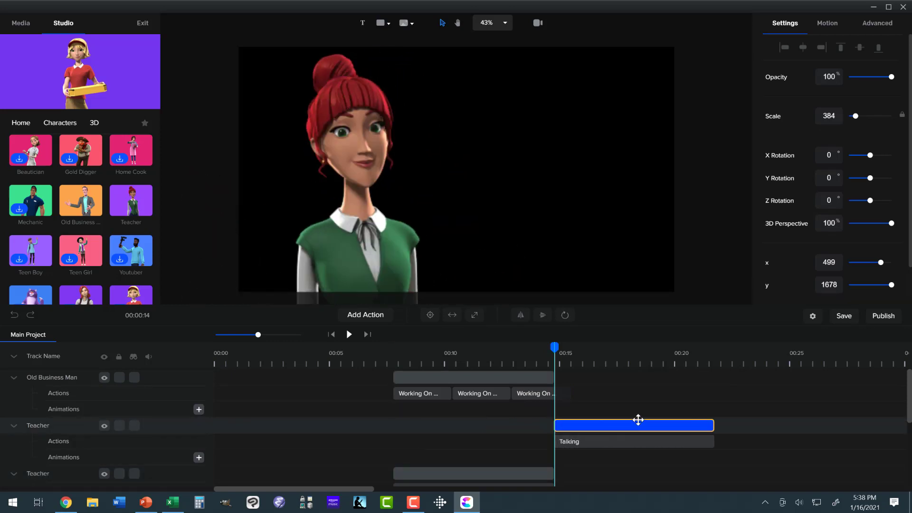
scroll(down, 3)
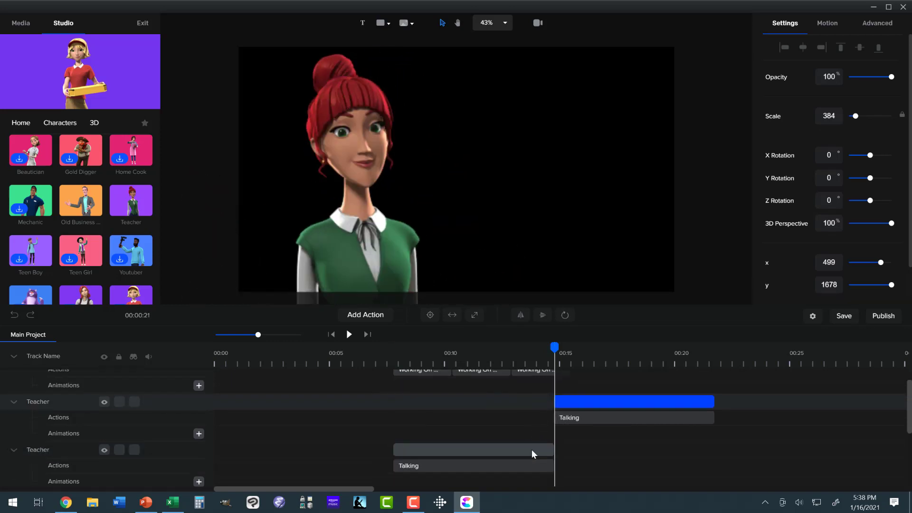
scroll(down, 3)
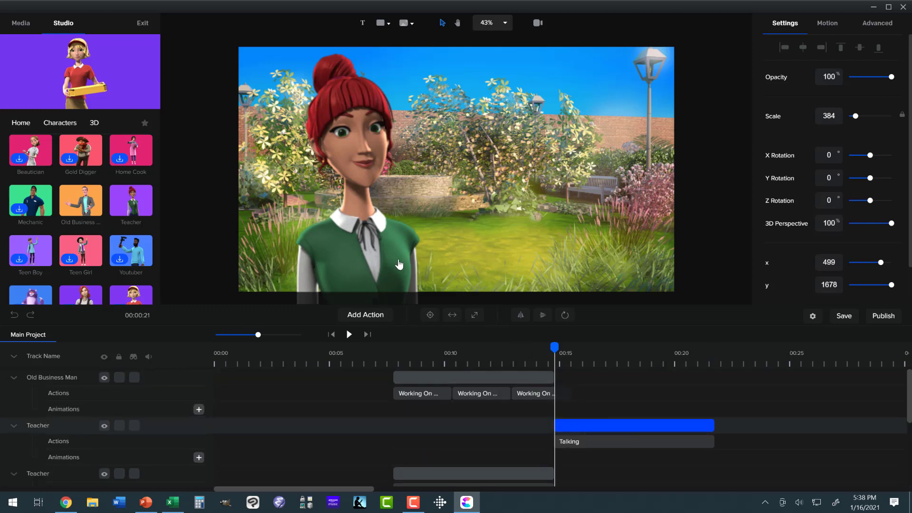
mouse_move(403, 276)
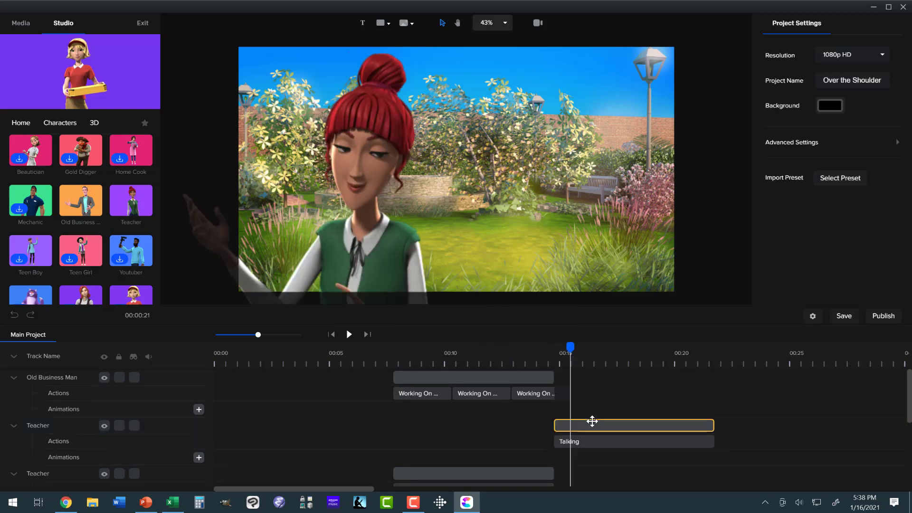
Step: Scale the new Teacher clip up to about 556 so the shot becomes a centred face close-up
click(634, 424)
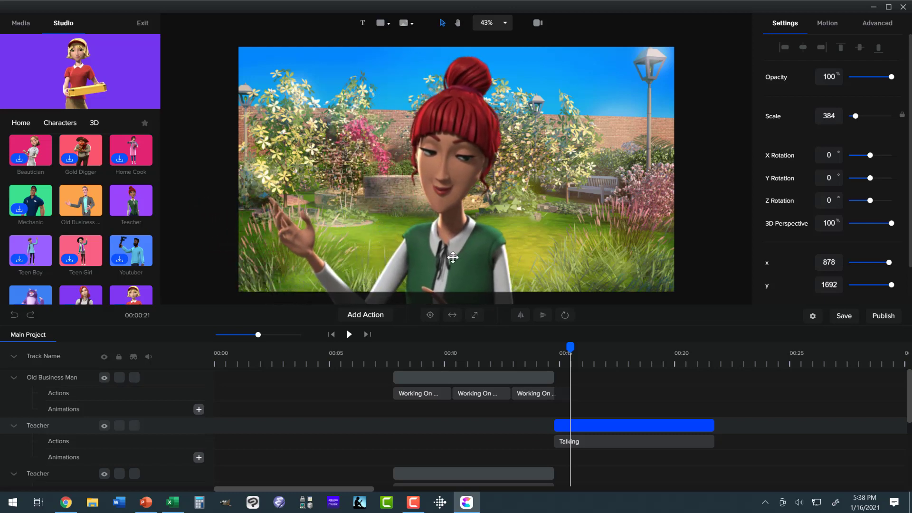
click(491, 22)
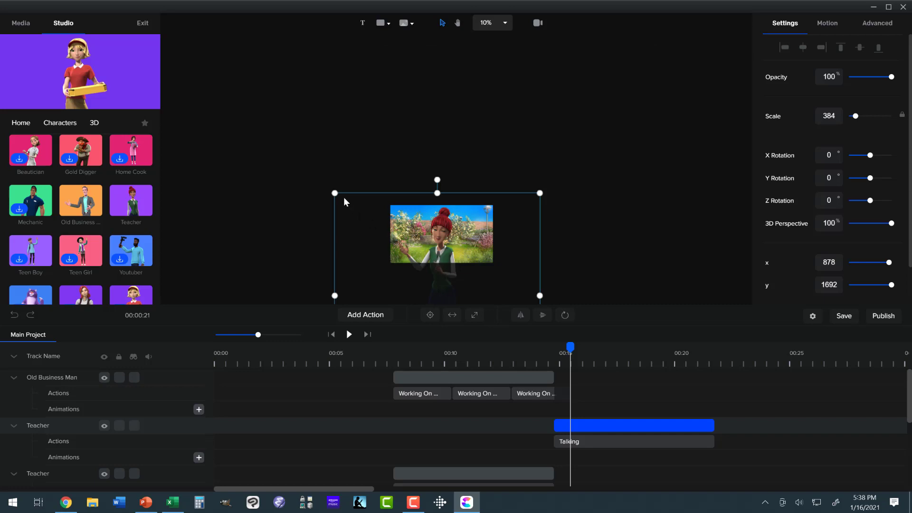
drag(335, 193, 319, 175)
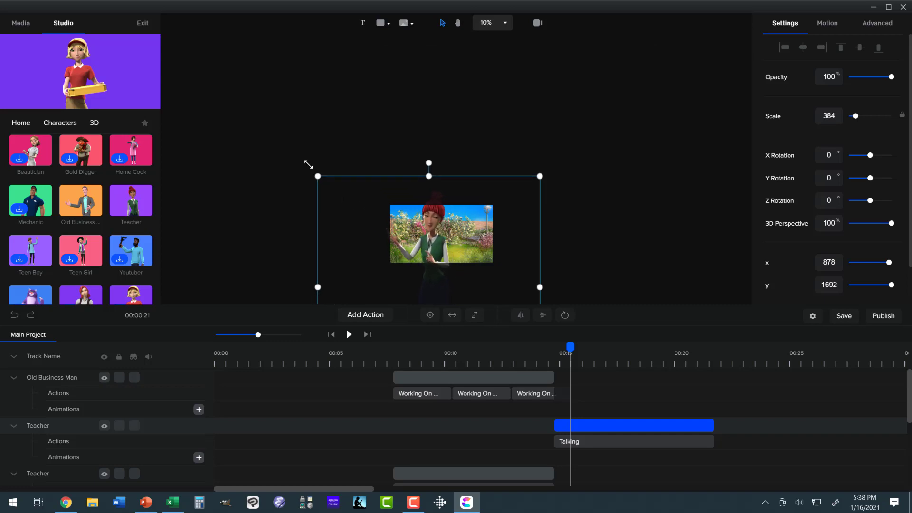
drag(318, 175, 289, 147)
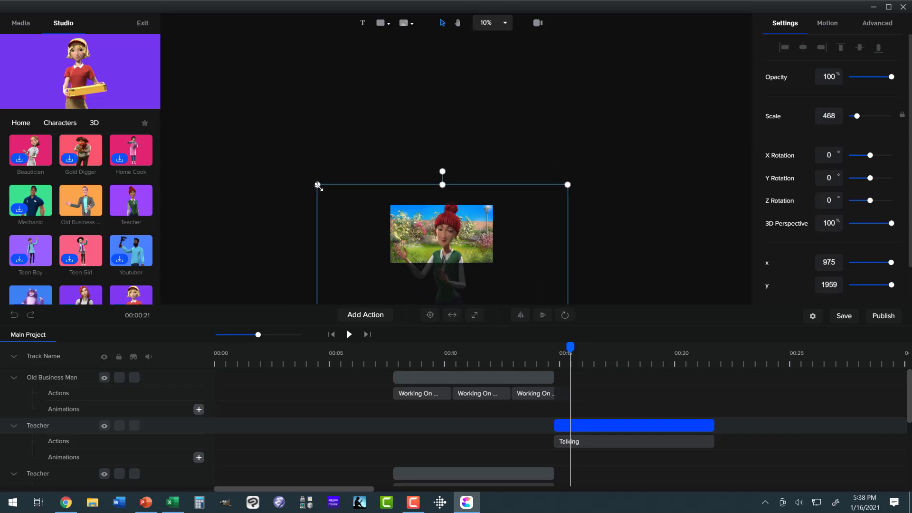
drag(318, 185, 269, 138)
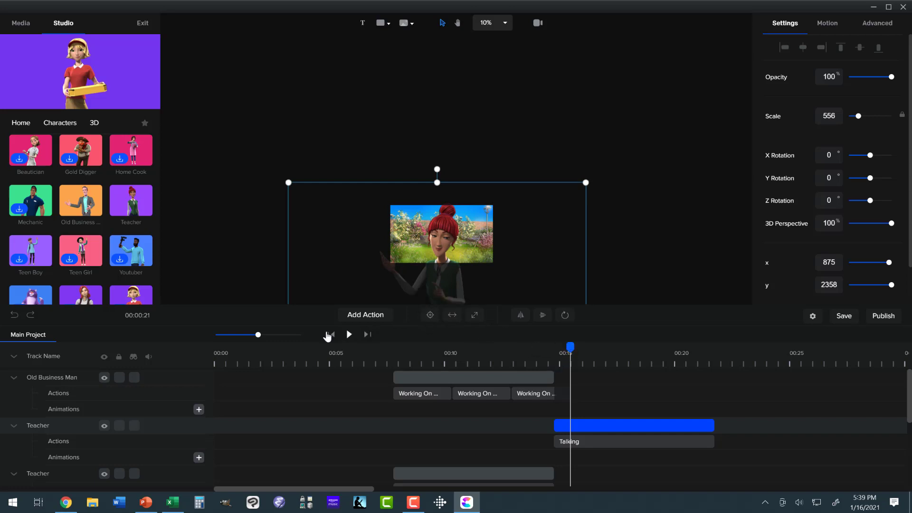
mouse_move(497, 29)
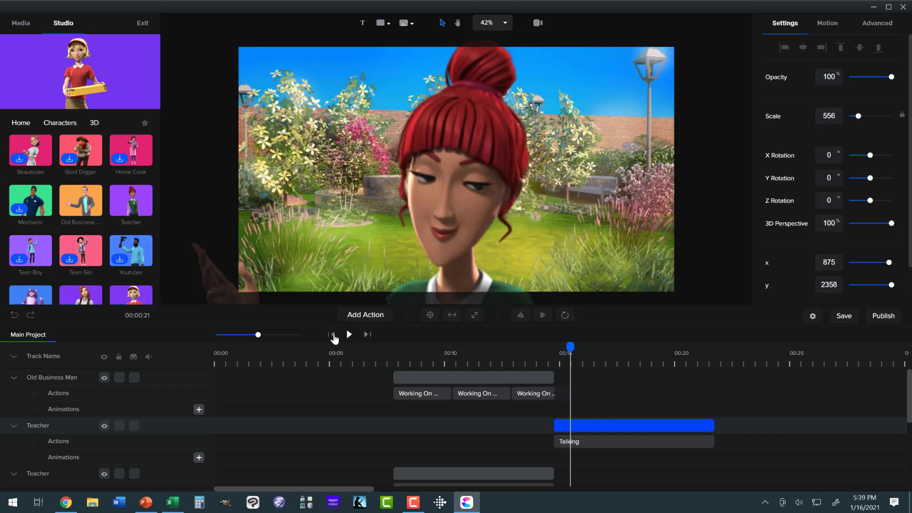
Step: Play the teacher close-up through to the scene's end, then stop the preview
click(348, 334)
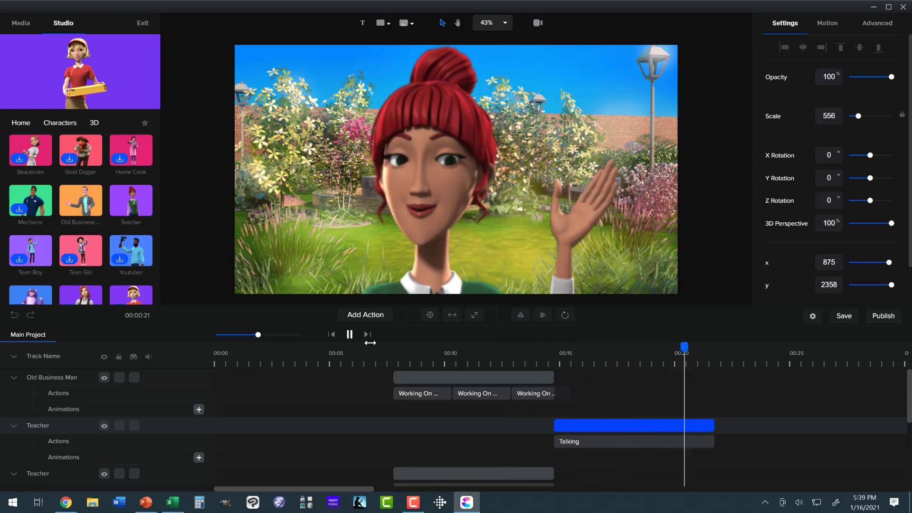
click(350, 334)
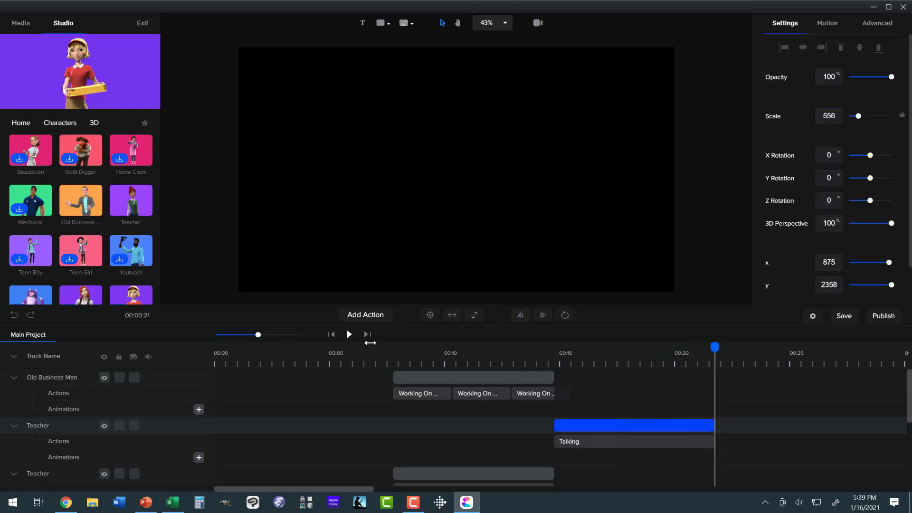